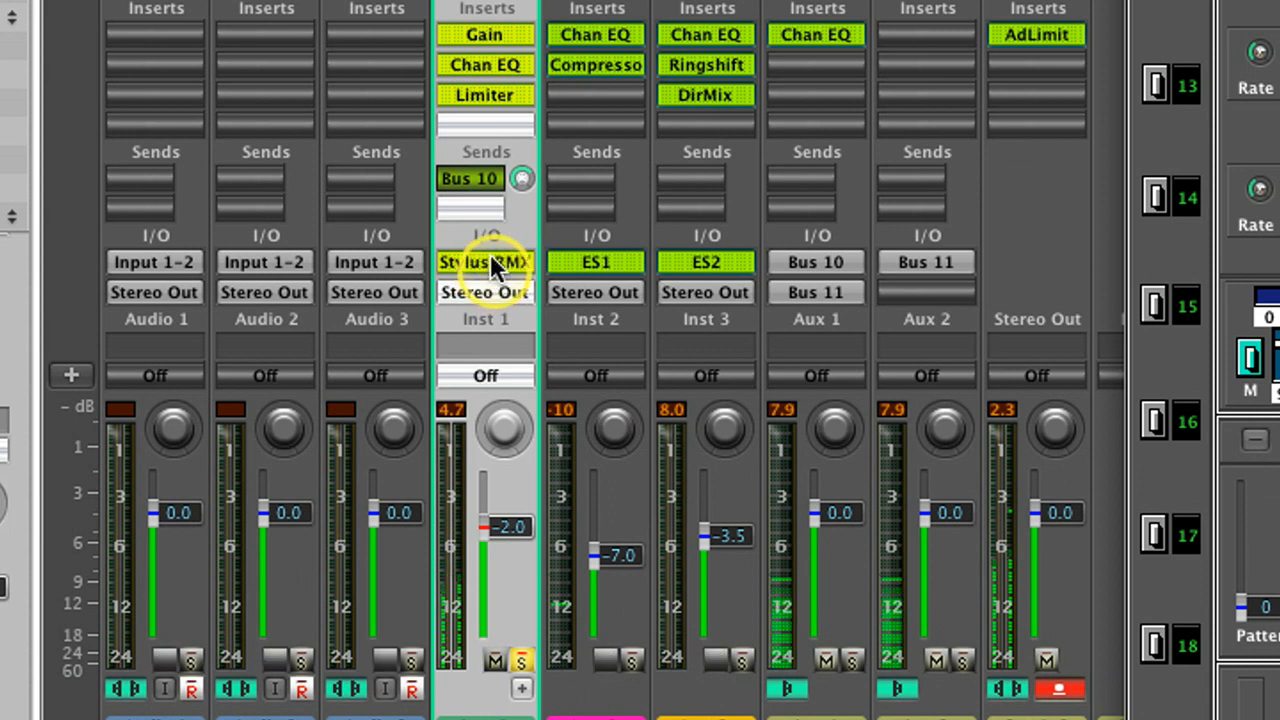
Open the Stylus RMX plug-in window from the Inst 1 channel strip
{"action": "left_click", "coordinate": [484, 262]}
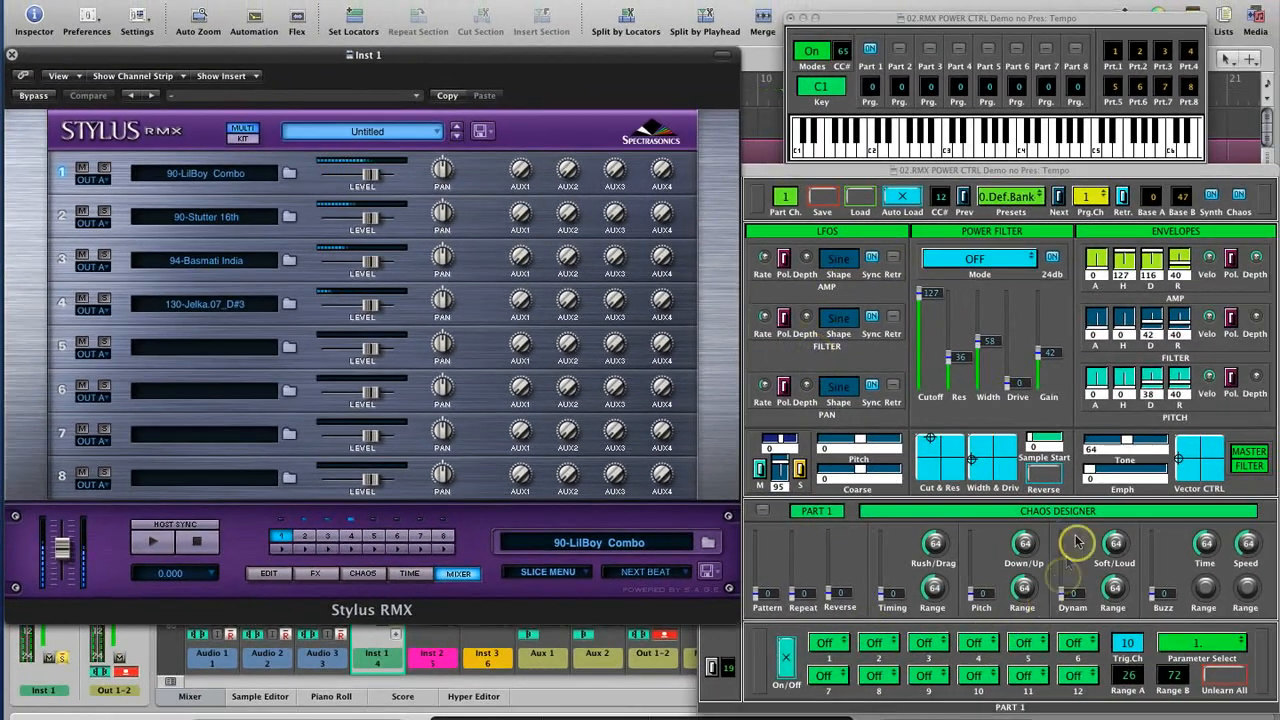
{"action": "mouse_move", "coordinate": [1062, 322]}
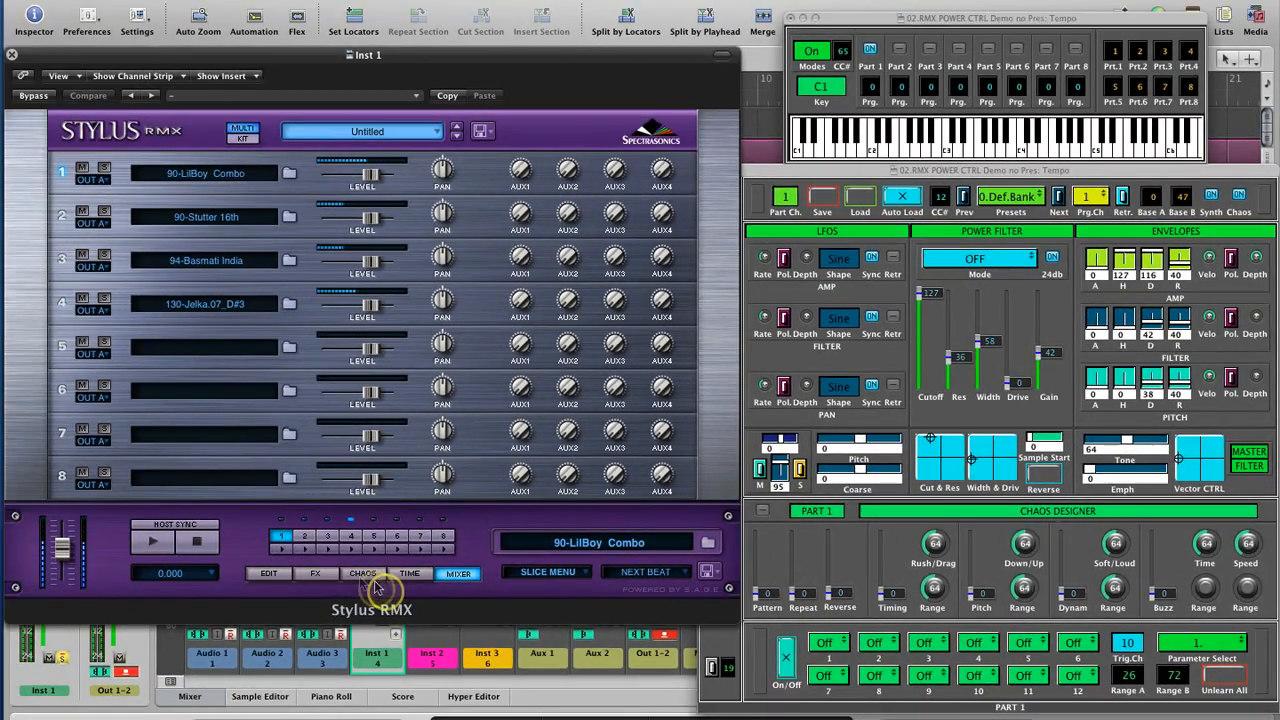
Show RMX's edit page, set Part 1's Power Filter Mode to LPF and move the Cut & Res pad
{"action": "left_click", "coordinate": [268, 572]}
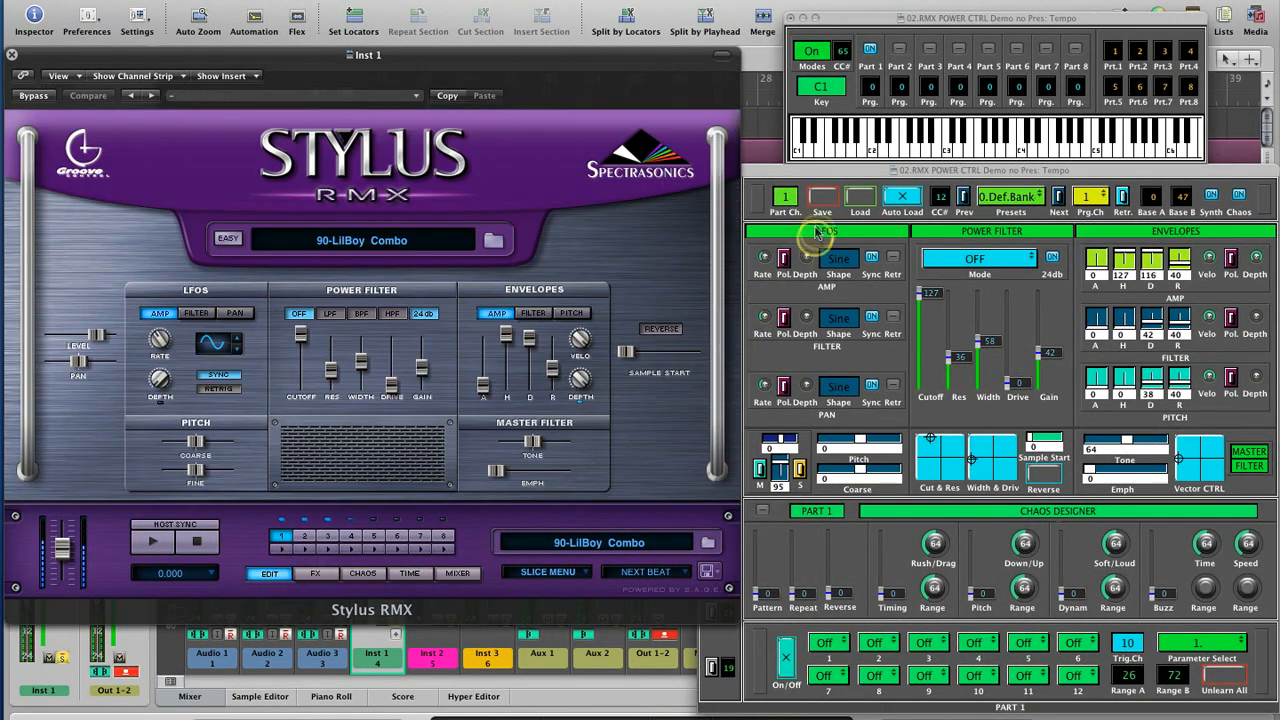
{"action": "mouse_move", "coordinate": [1244, 290]}
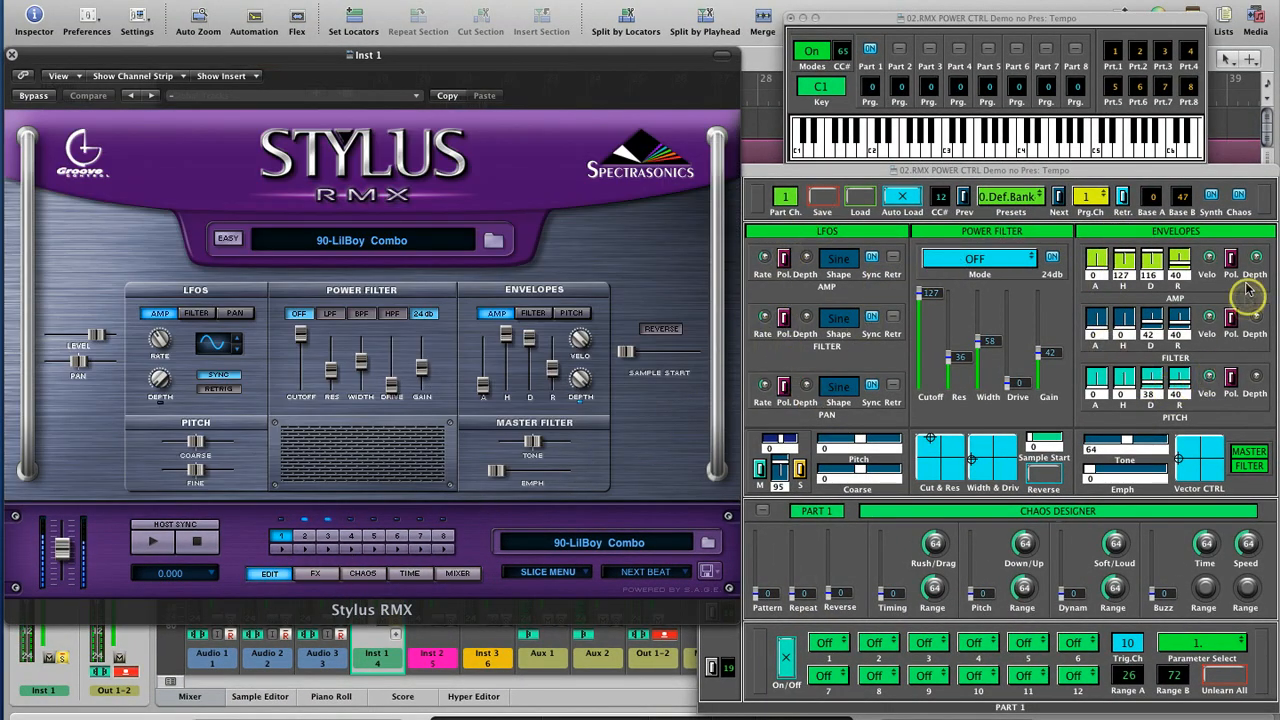
{"action": "left_click", "coordinate": [572, 312]}
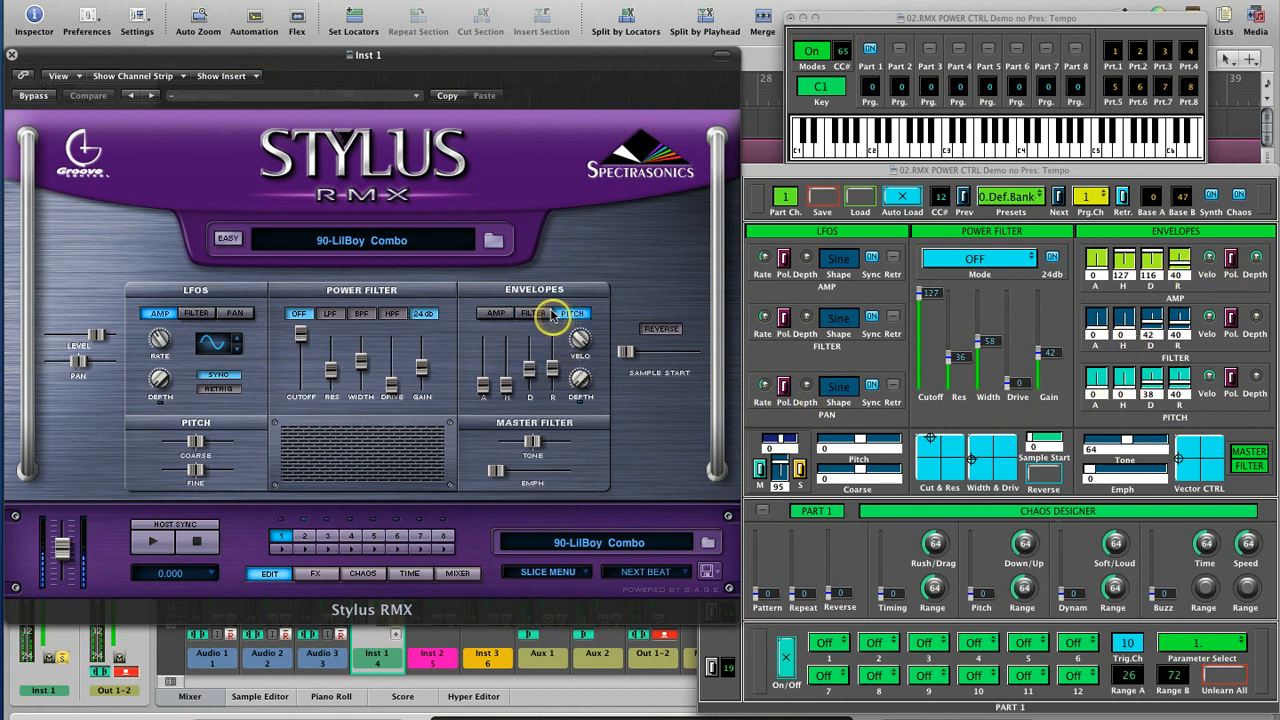
{"action": "left_click", "coordinate": [496, 312]}
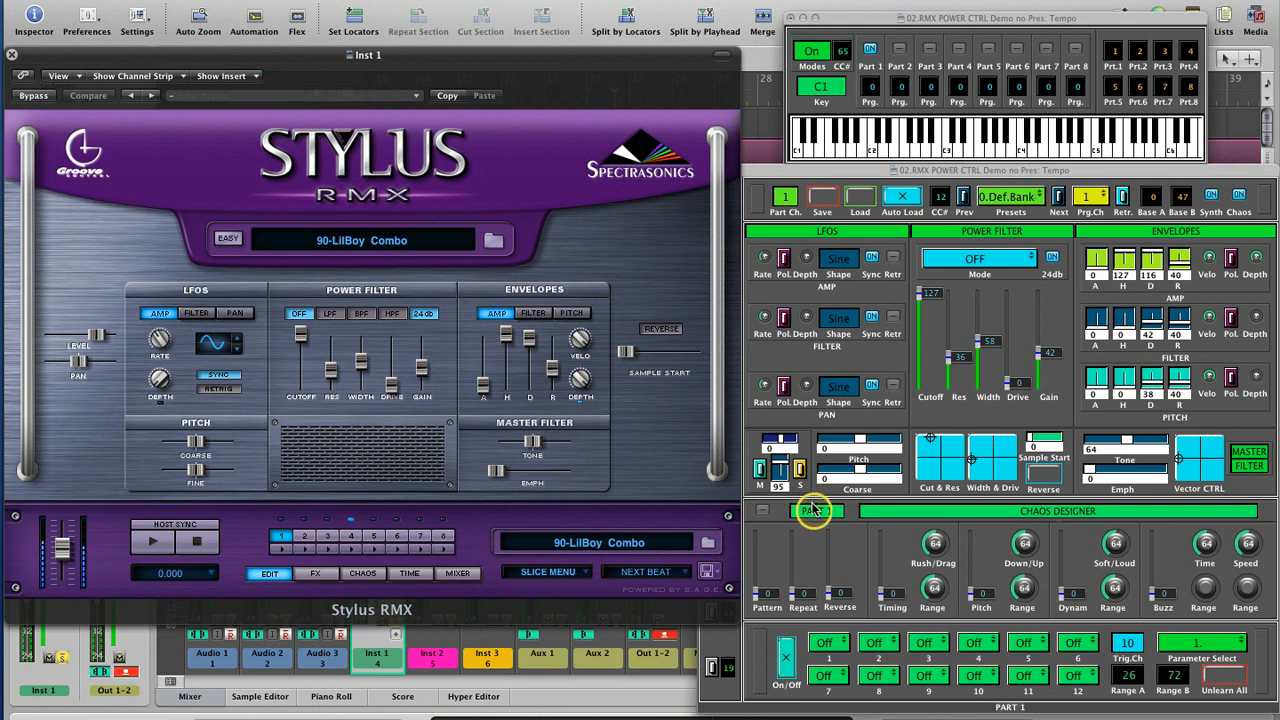
{"action": "left_click", "coordinate": [976, 258]}
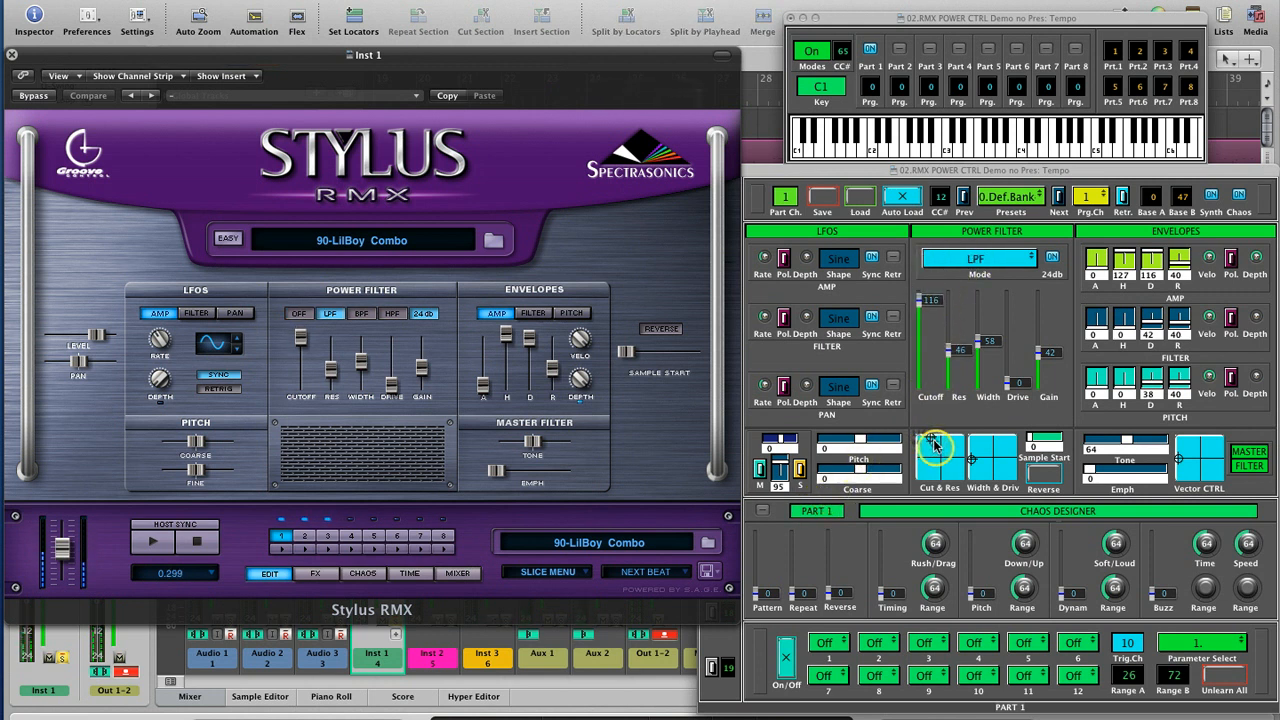
{"action": "left_click_drag", "start_coordinate": [940, 452], "coordinate": [940, 444]}
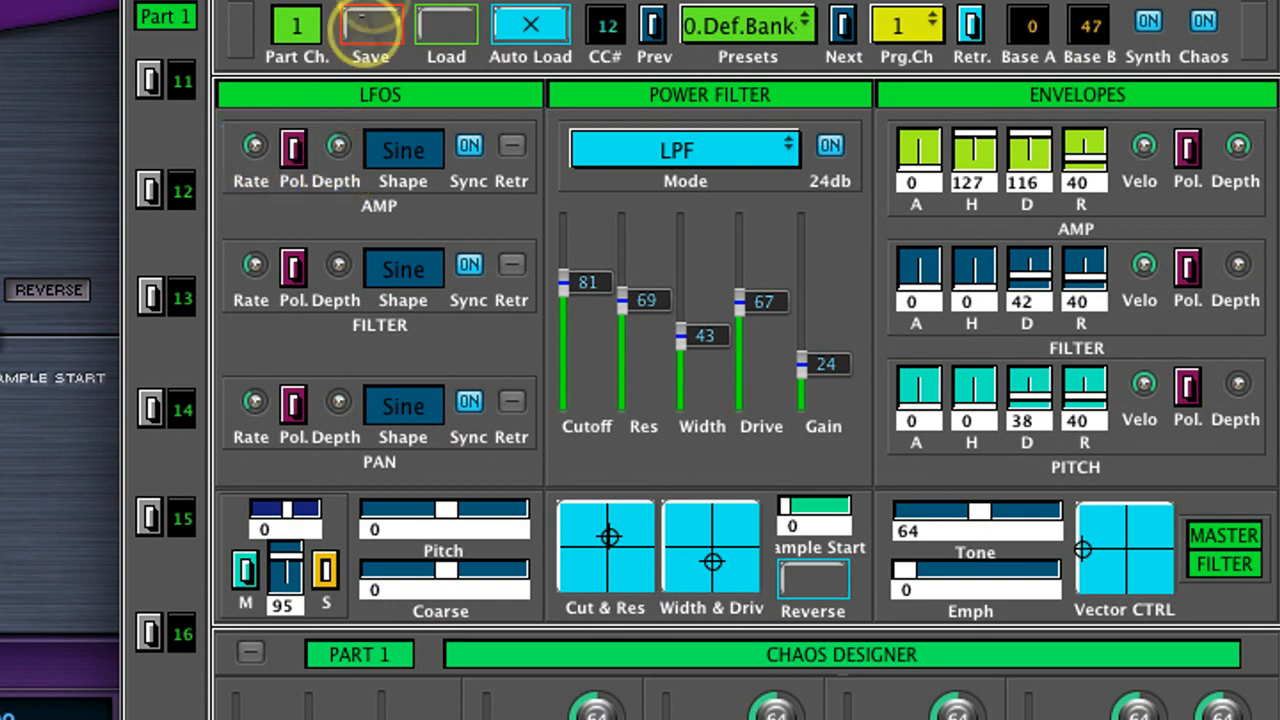
Set the AMP LFO shape to Square and save the settings into preset slot 1
{"action": "left_click", "coordinate": [404, 148]}
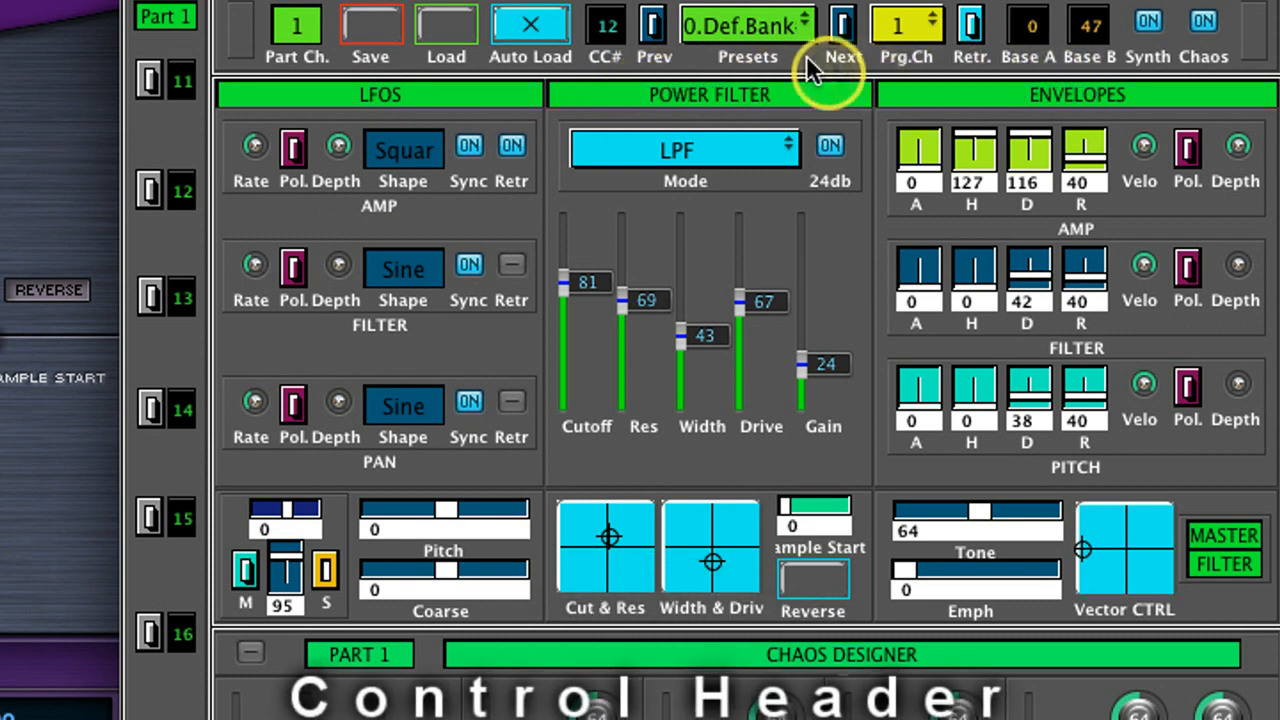
{"action": "mouse_move", "coordinate": [540, 70]}
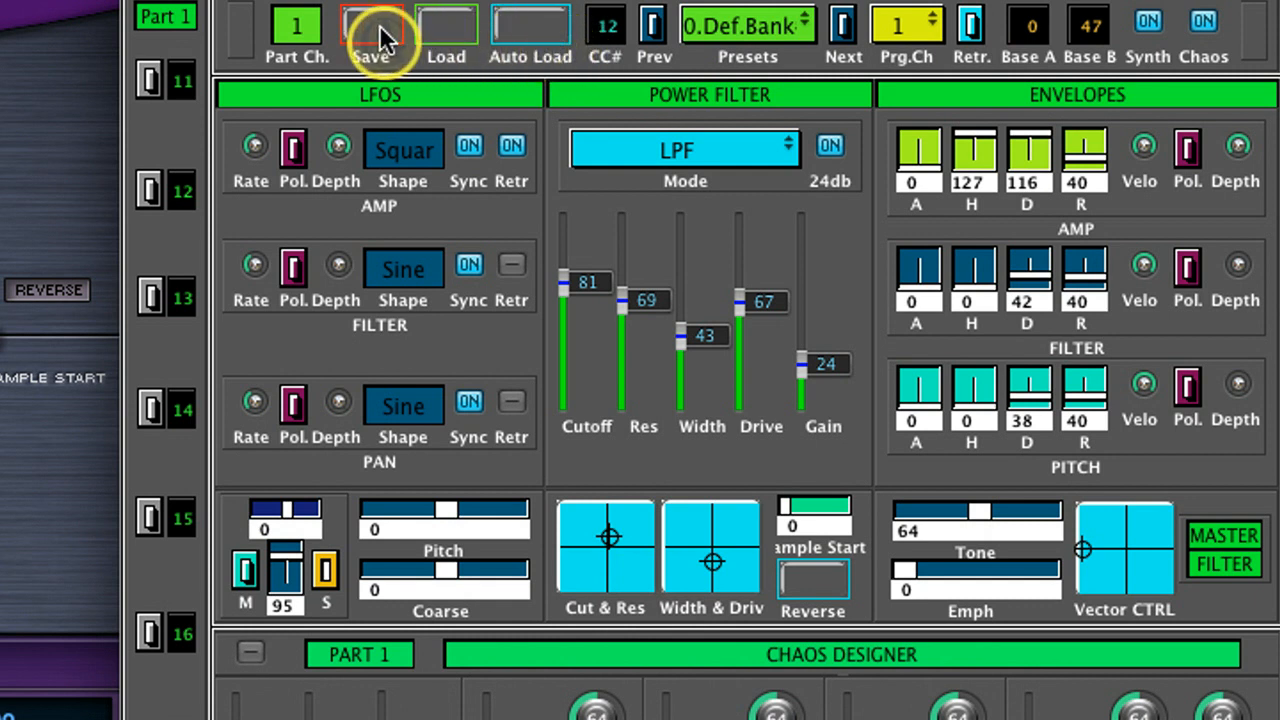
{"action": "left_click", "coordinate": [748, 24]}
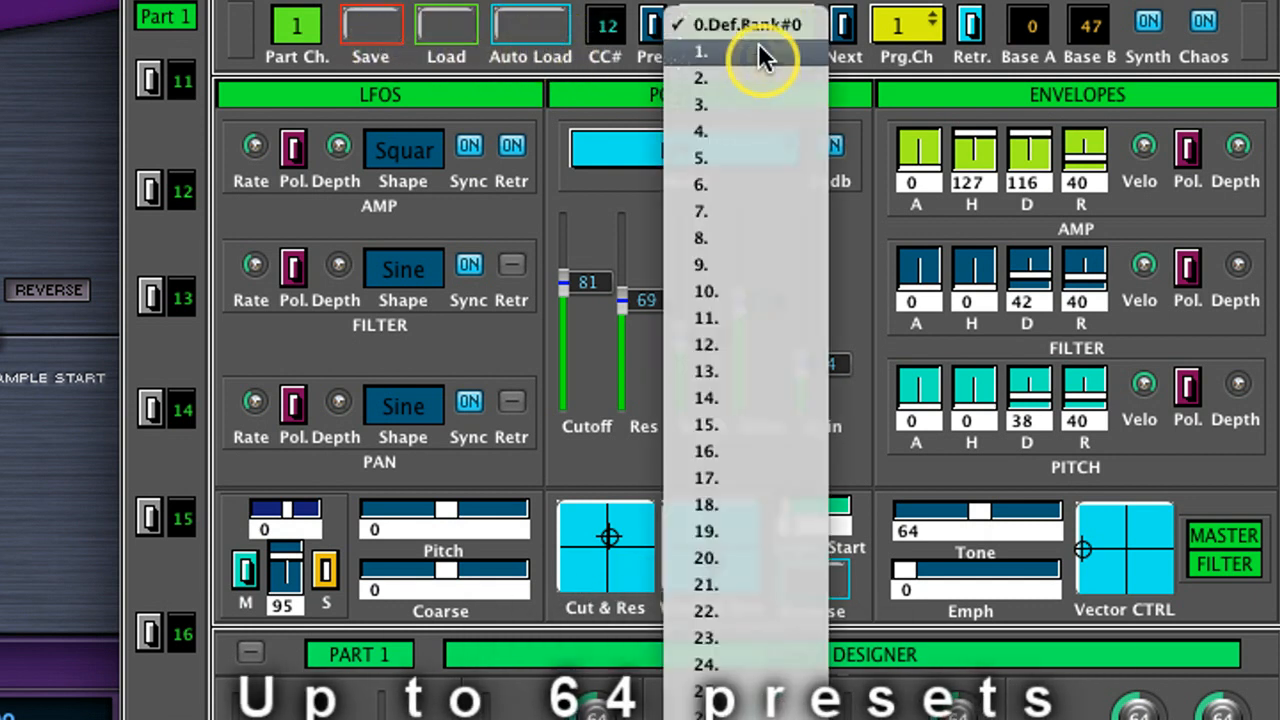
{"action": "left_click", "coordinate": [700, 52]}
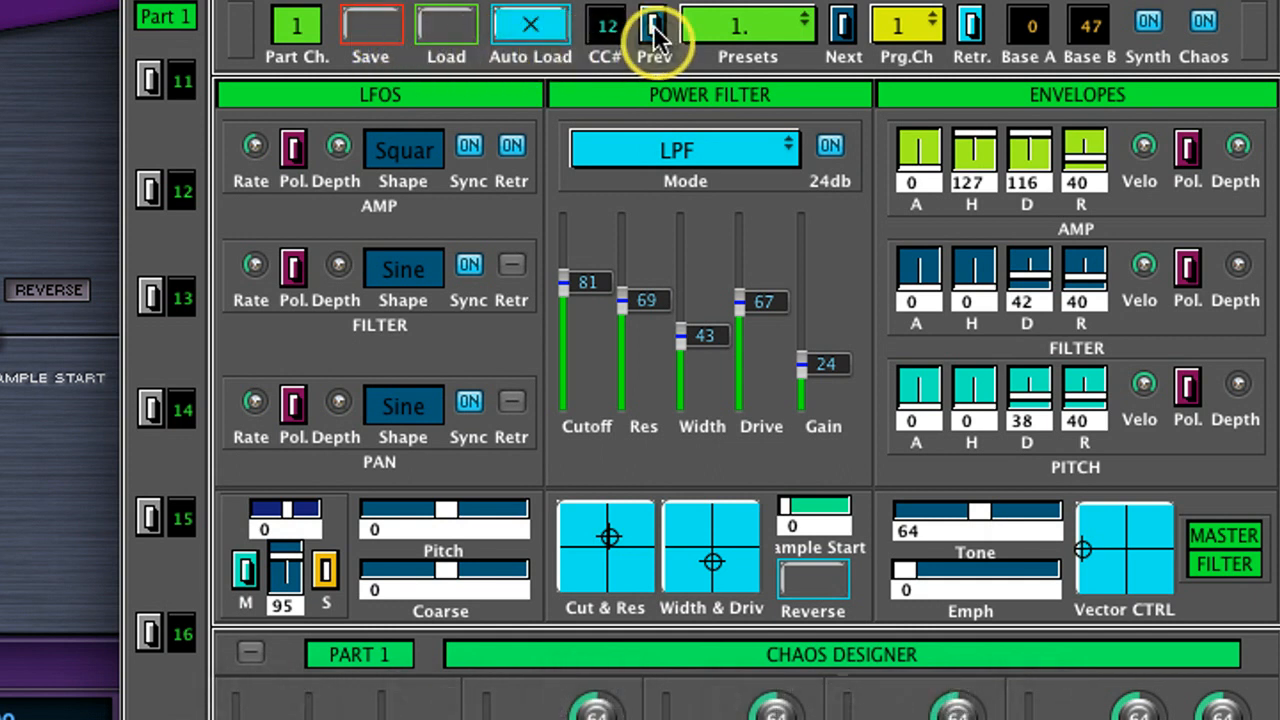
{"action": "mouse_move", "coordinate": [844, 24]}
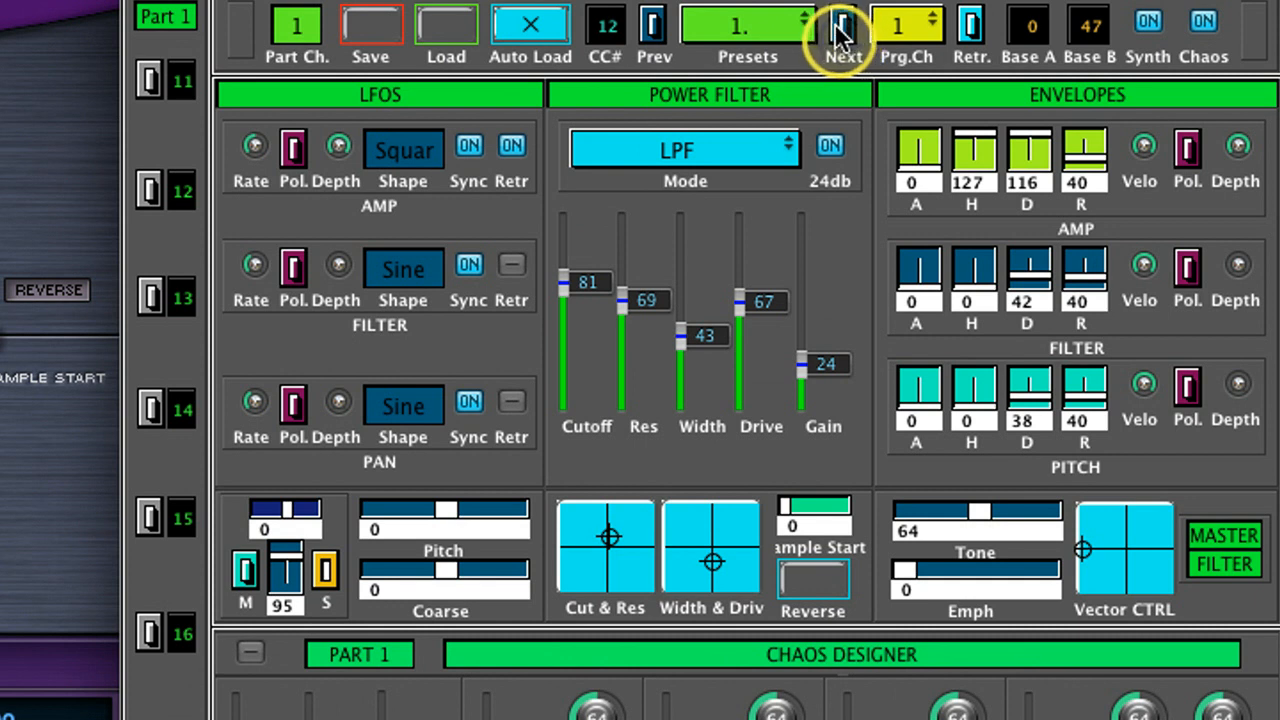
{"action": "mouse_move", "coordinate": [796, 38]}
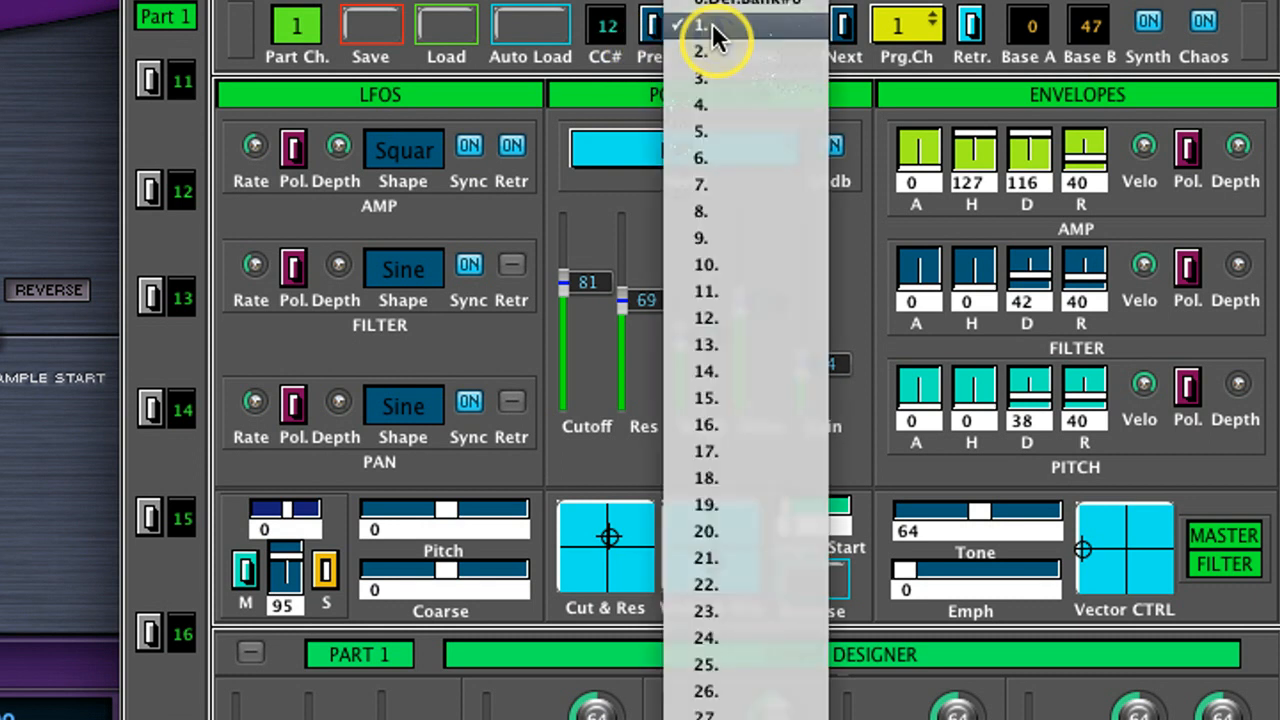
Save the settings into preset slot 2, enable Auto Load, and step between default and preset 2
{"action": "left_click", "coordinate": [700, 24]}
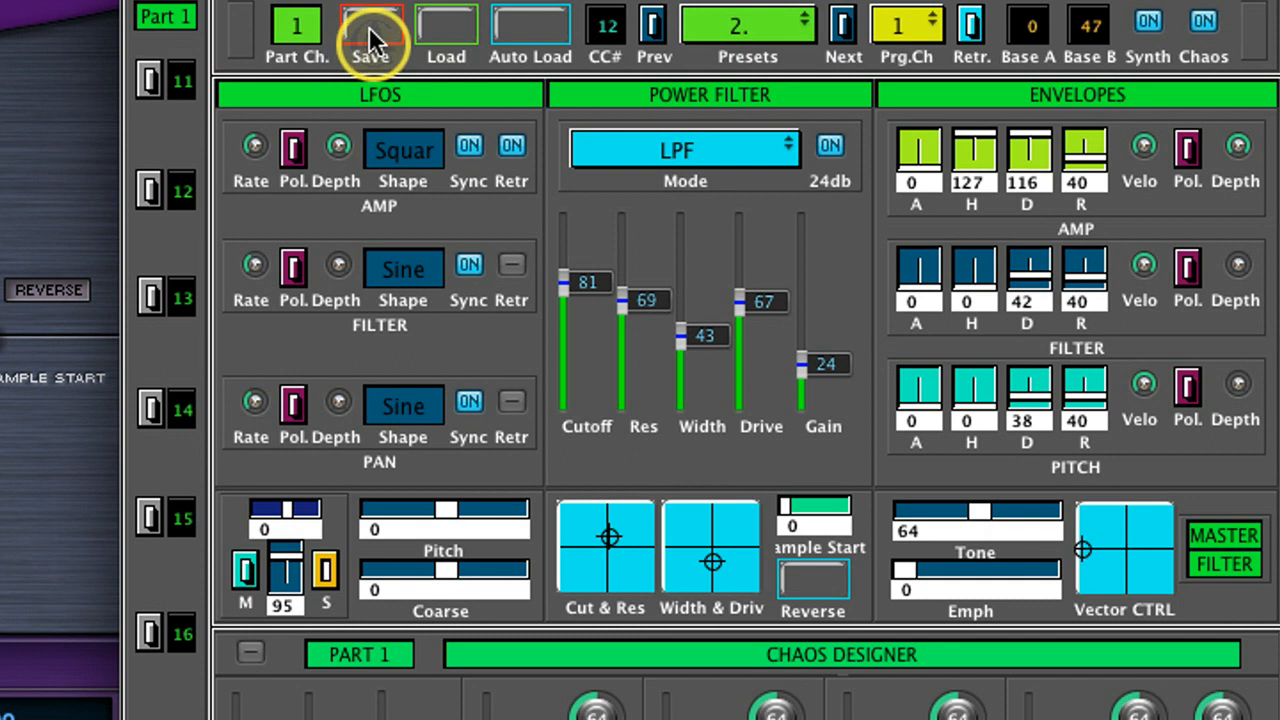
{"action": "left_click", "coordinate": [372, 24]}
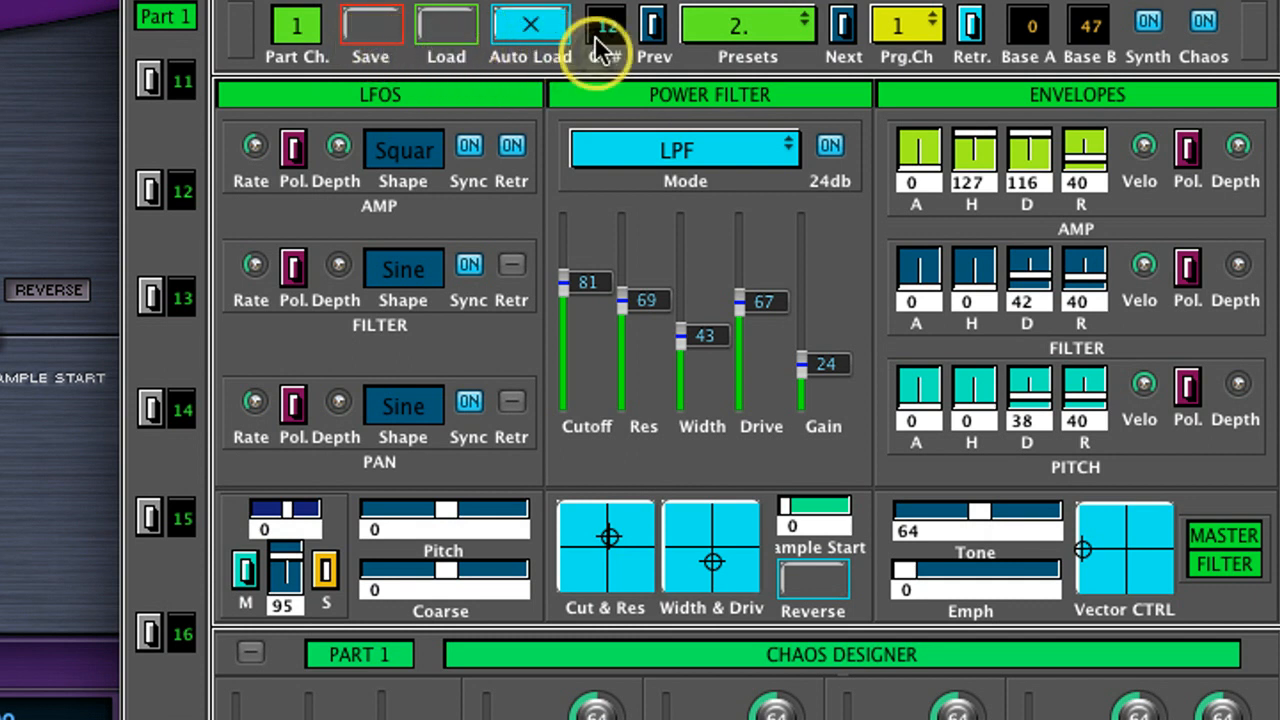
{"action": "left_click", "coordinate": [654, 22]}
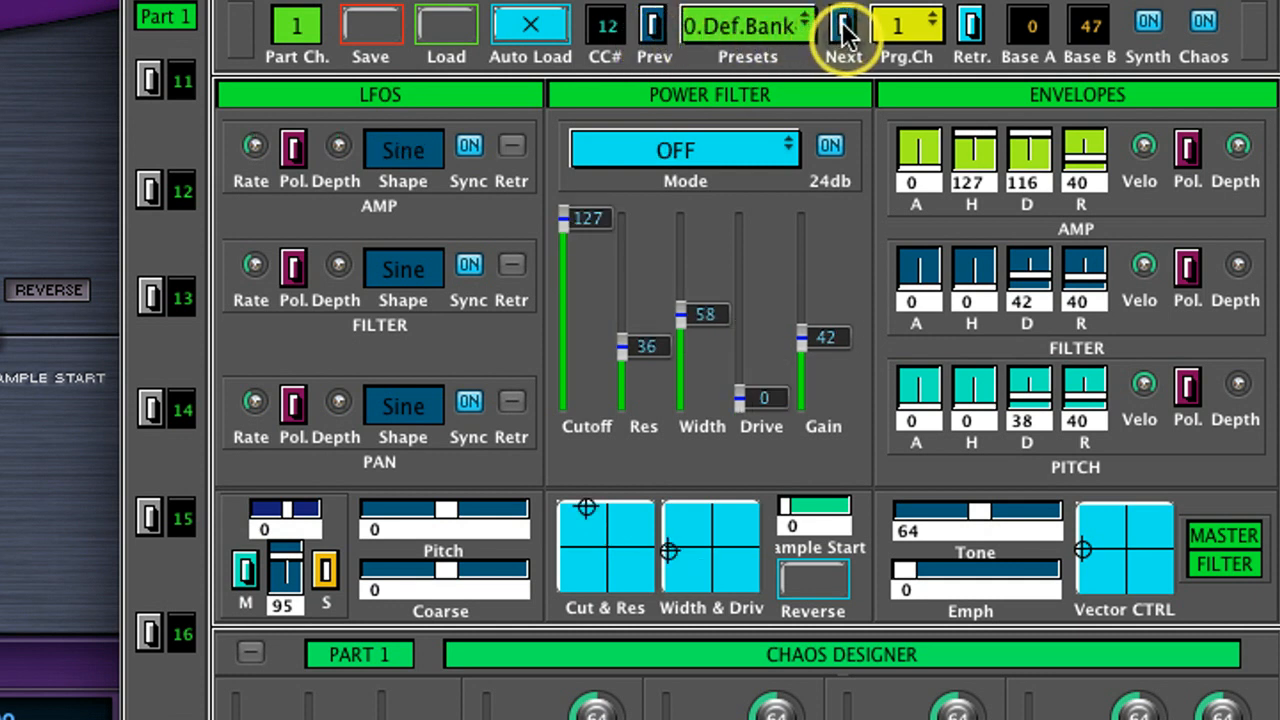
{"action": "left_click", "coordinate": [844, 20]}
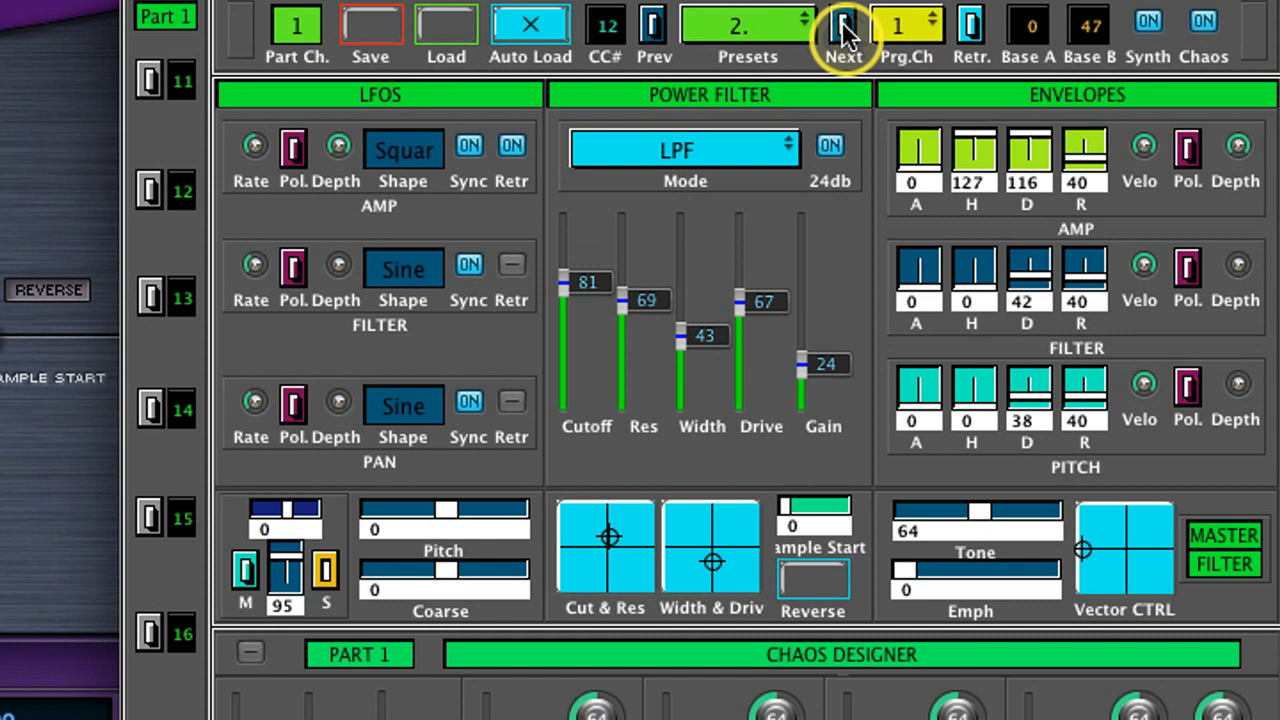
{"action": "left_click", "coordinate": [844, 20]}
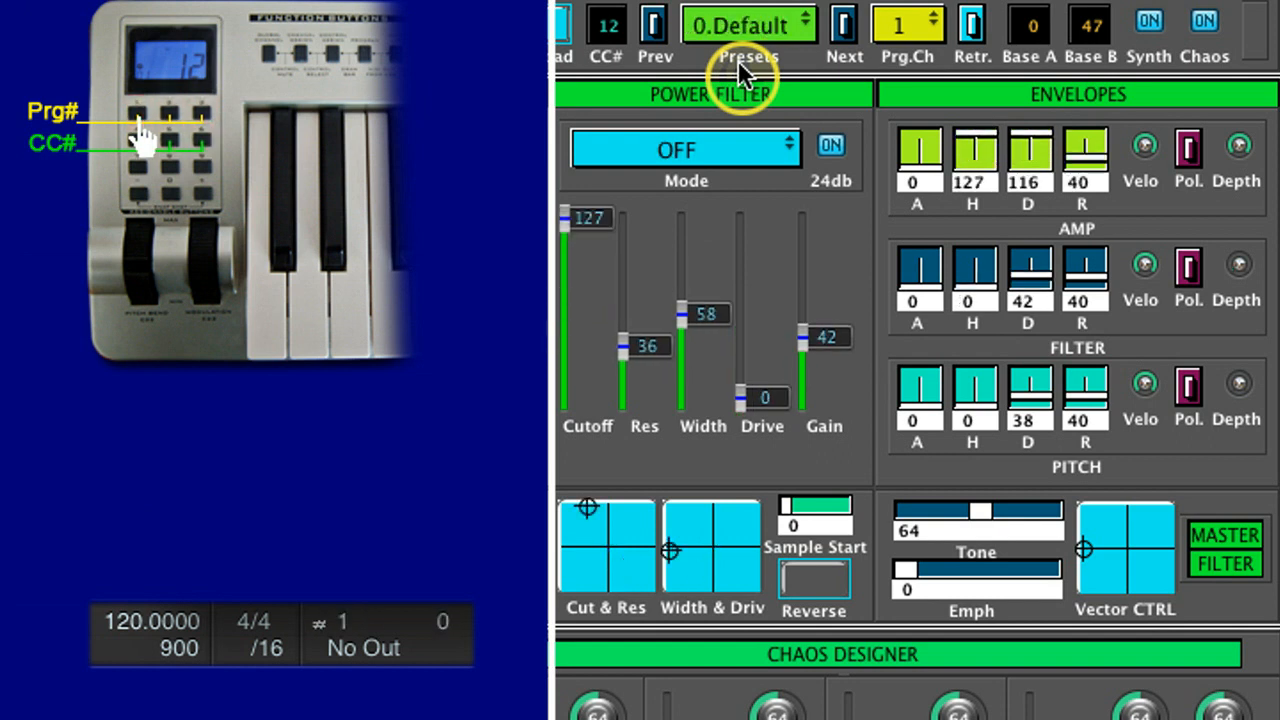
Enable Program on the RMX MULTI 1 track and set the program number it sends
{"action": "left_click", "coordinate": [168, 148]}
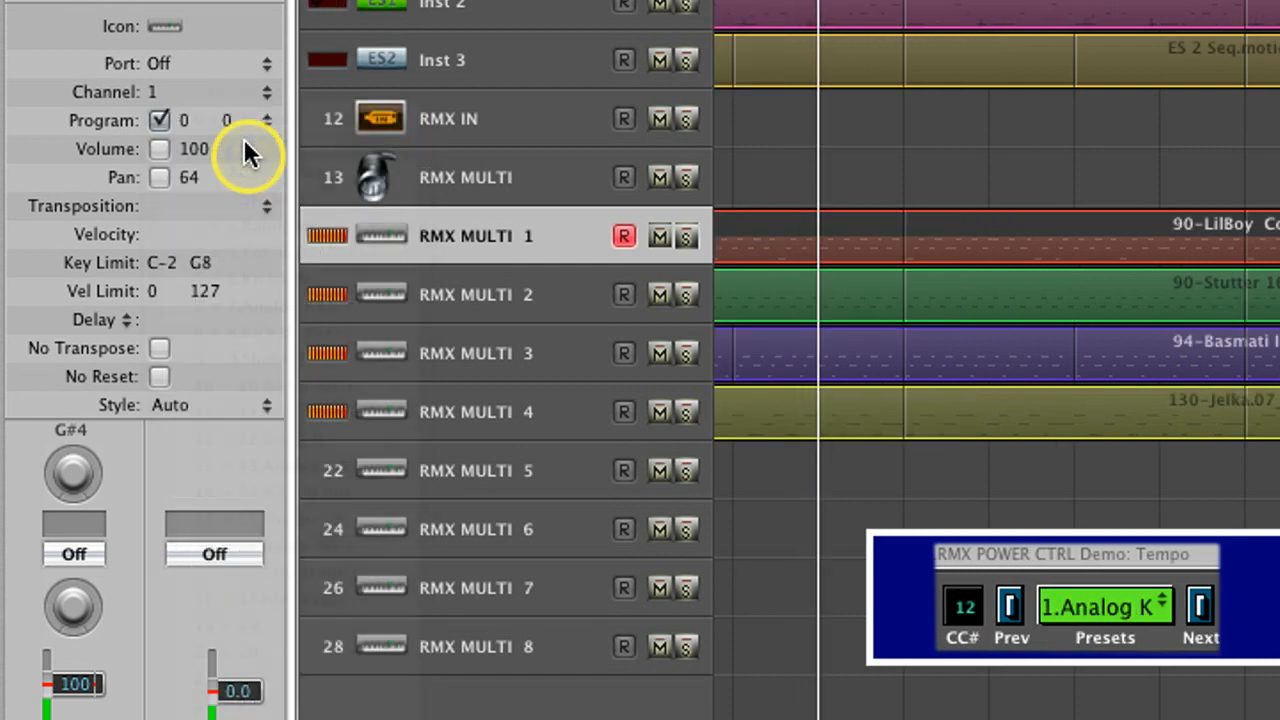
{"action": "left_click", "coordinate": [184, 120]}
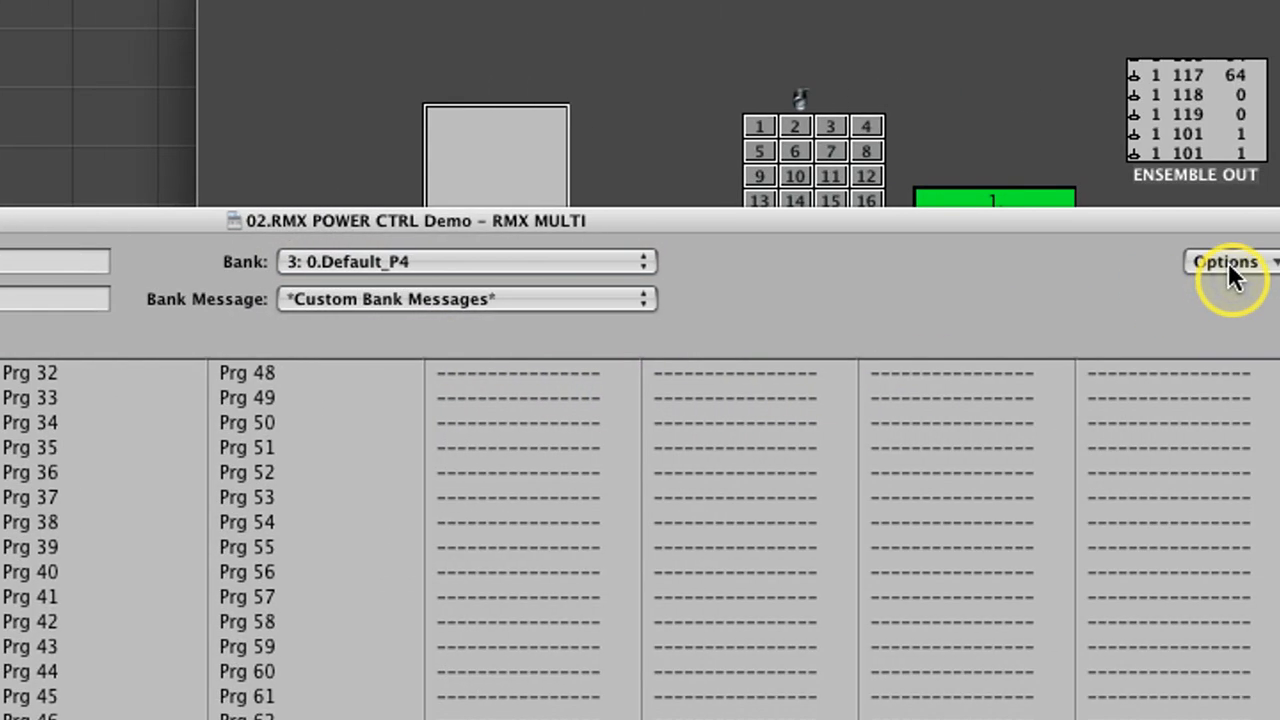
Paste the preset names into the RMX MULTI program list and pick a named program for RMX MULTI 4
{"action": "left_click", "coordinate": [1224, 260]}
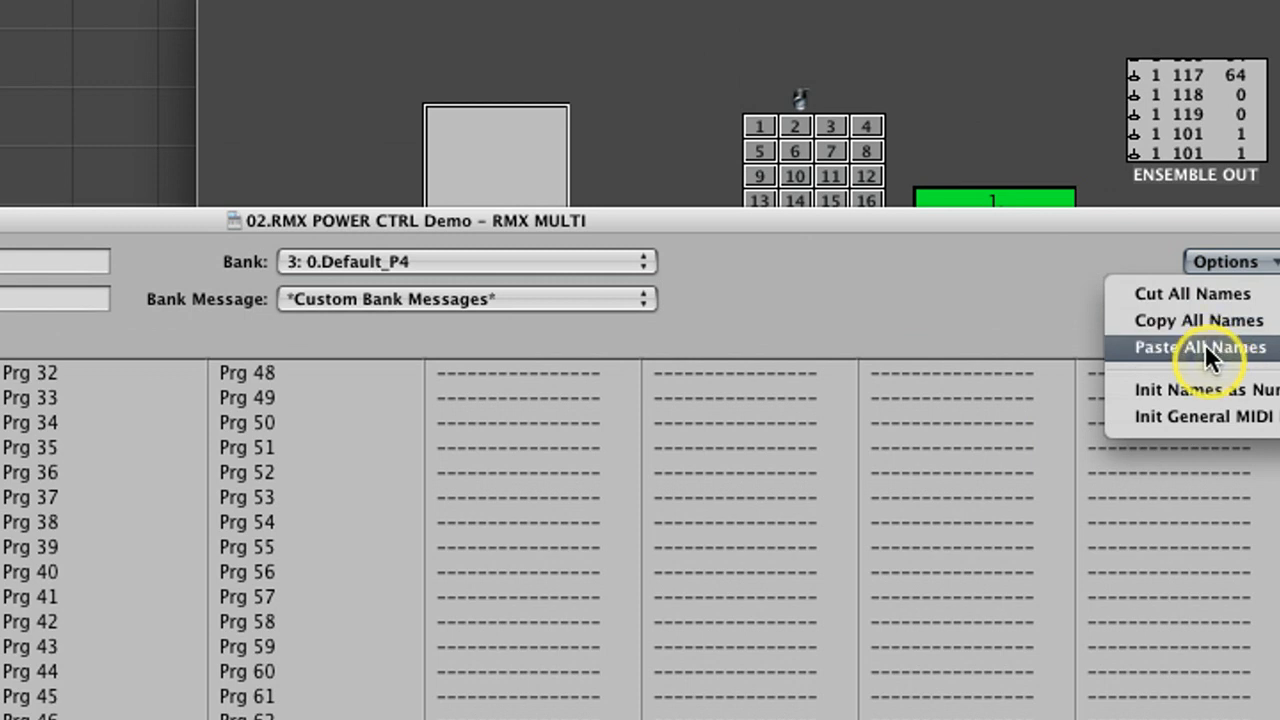
{"action": "left_click", "coordinate": [1204, 348]}
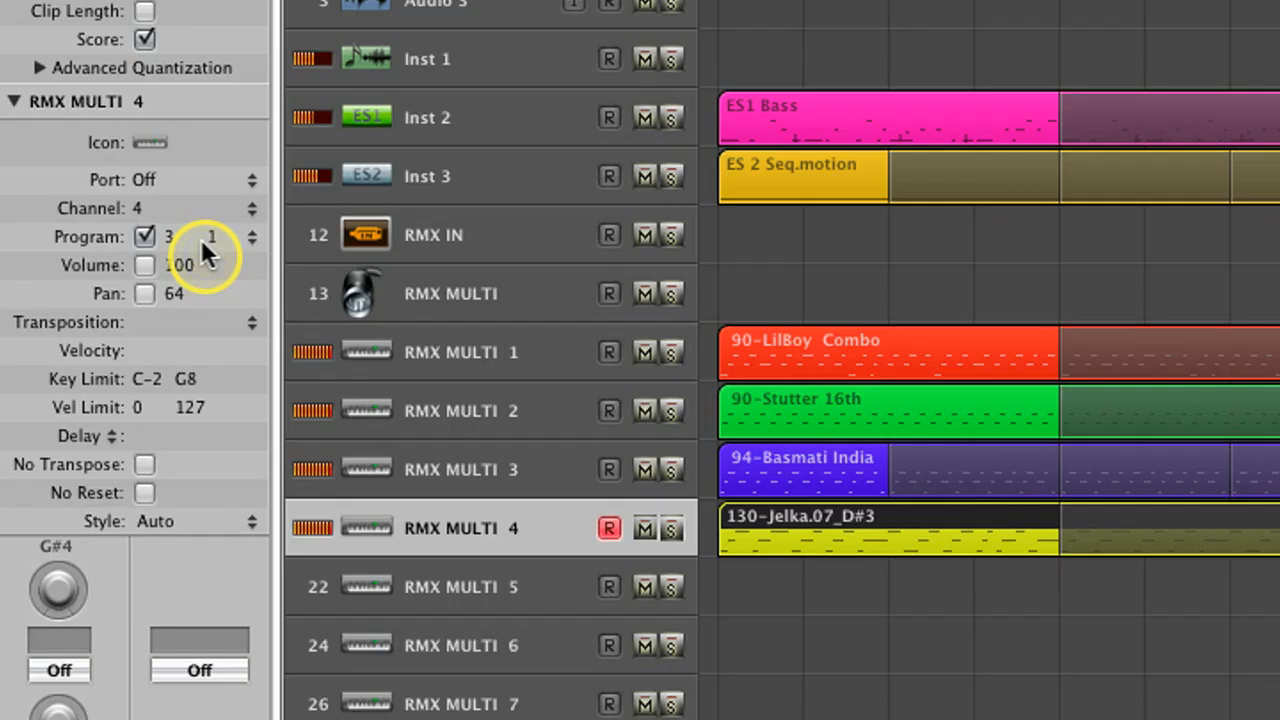
{"action": "left_click", "coordinate": [180, 236]}
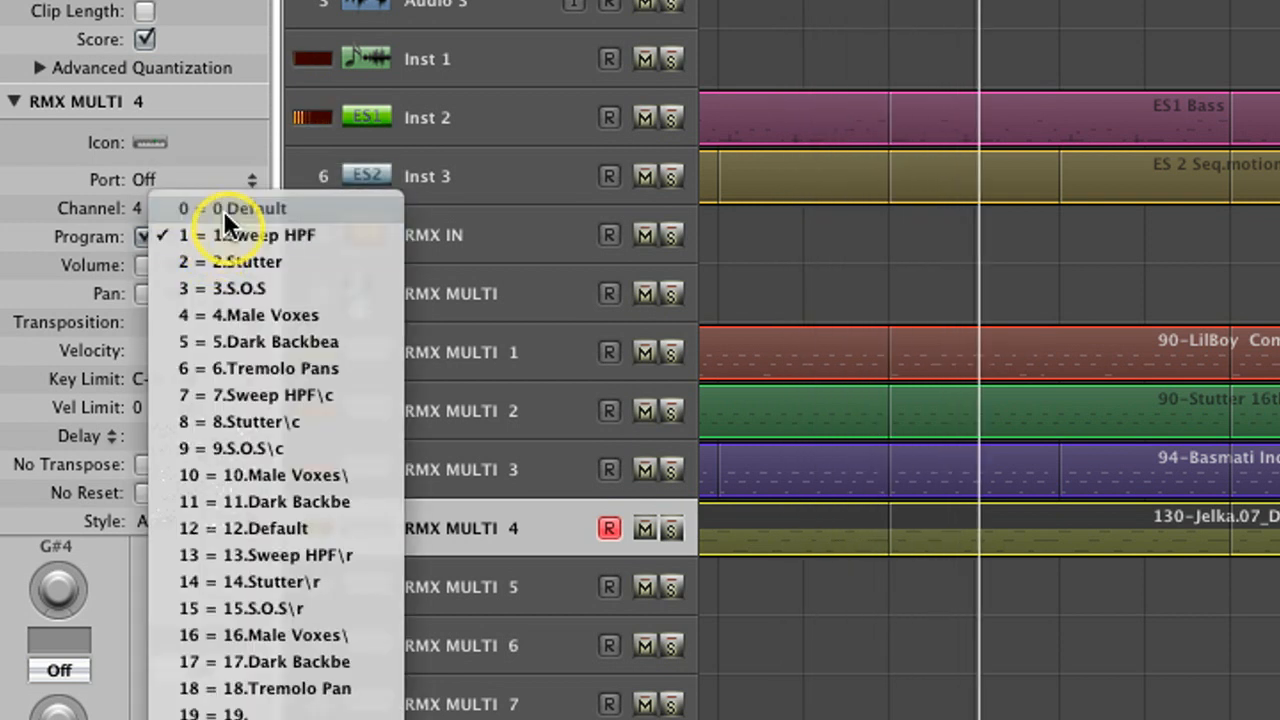
{"action": "left_click", "coordinate": [236, 288]}
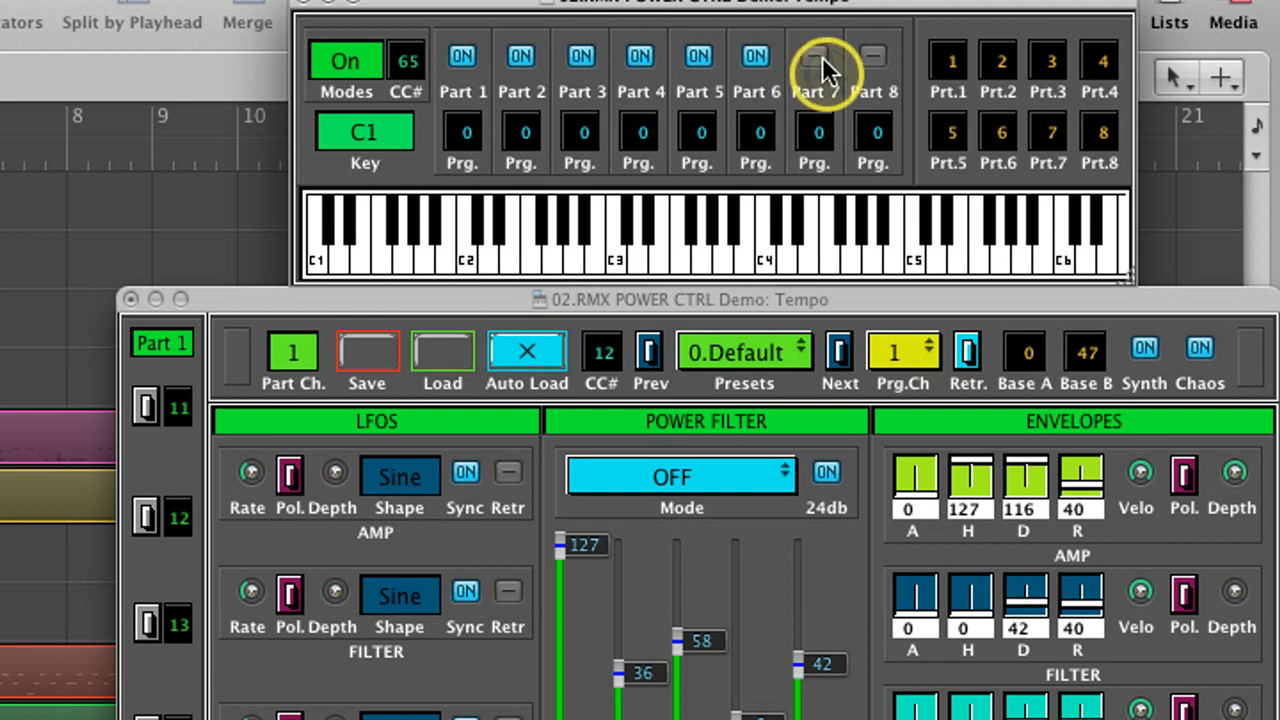
Trigger the C1, E1, D1 and C#1 keyswitch snapshots and set Part 4's program to 5
{"action": "left_click", "coordinate": [814, 56]}
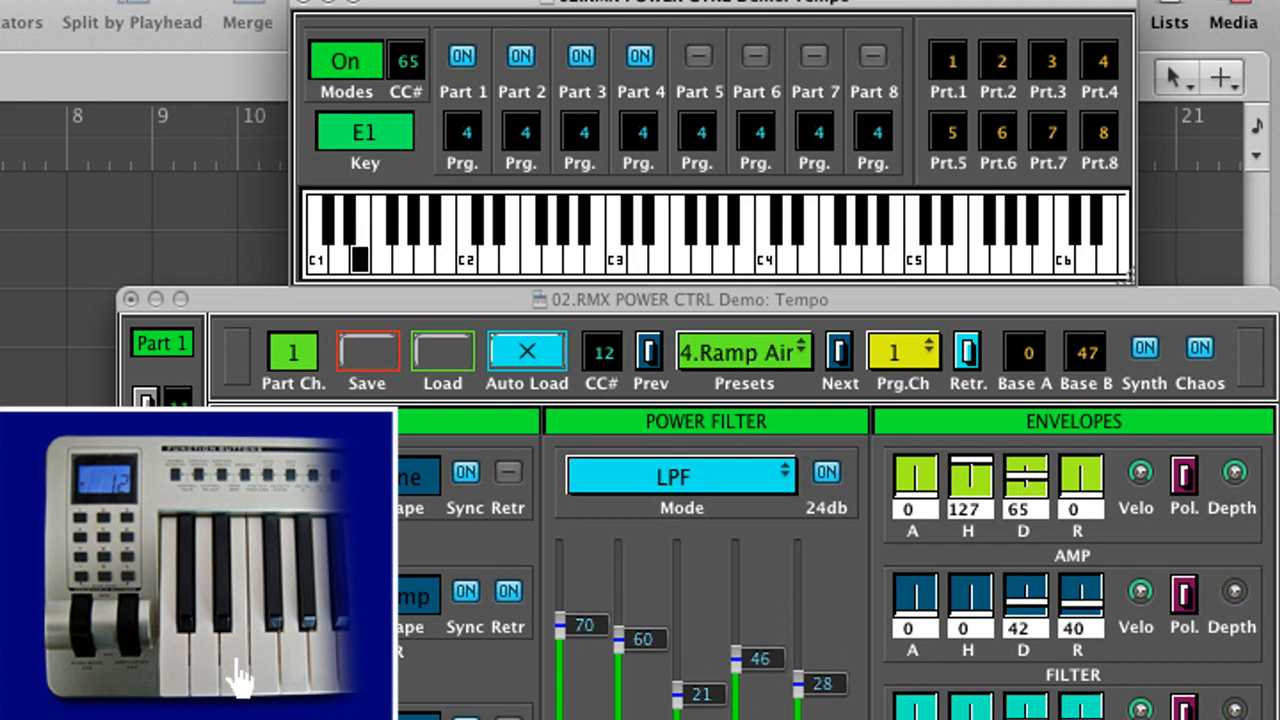
{"action": "left_click", "coordinate": [838, 352]}
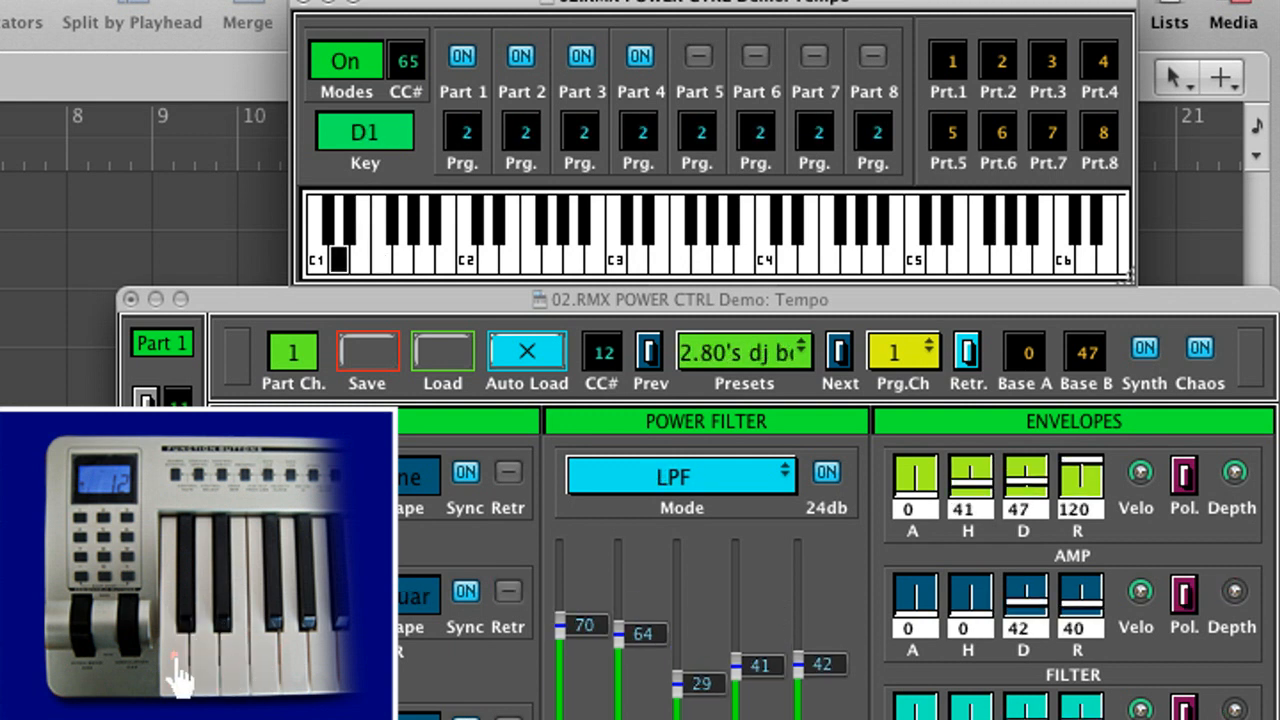
{"action": "left_click", "coordinate": [650, 352]}
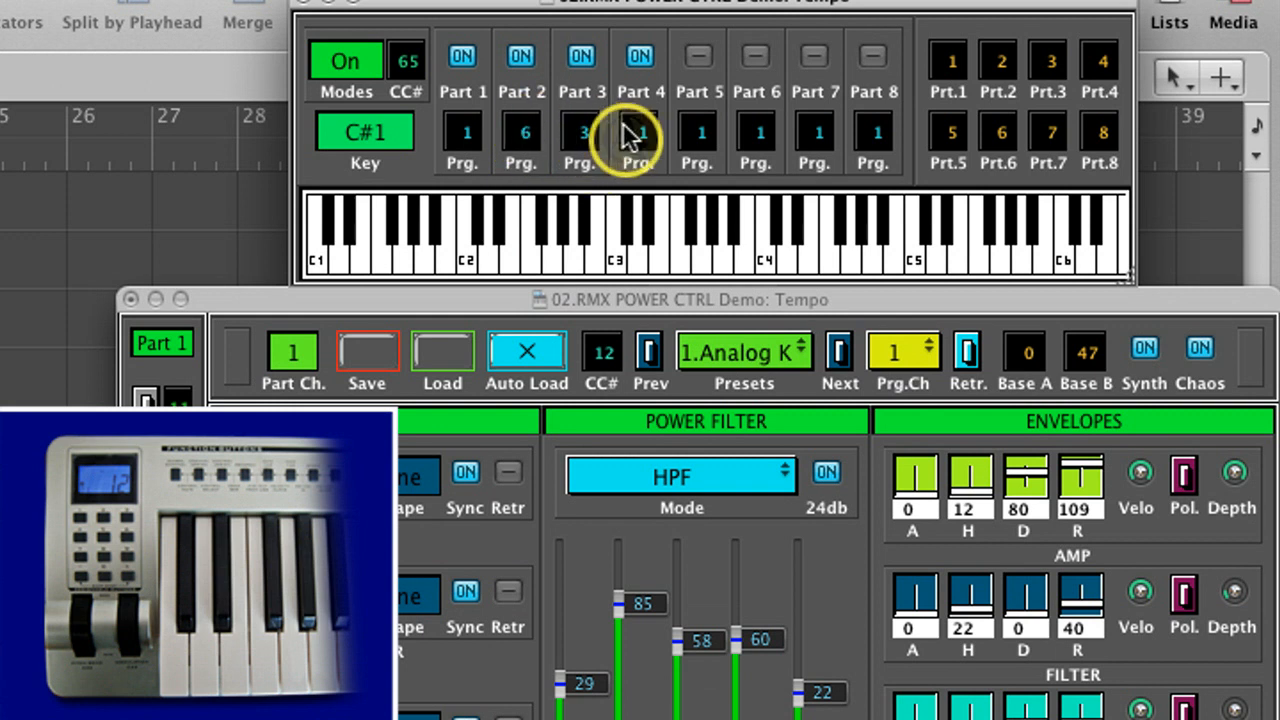
{"action": "left_click", "coordinate": [640, 132]}
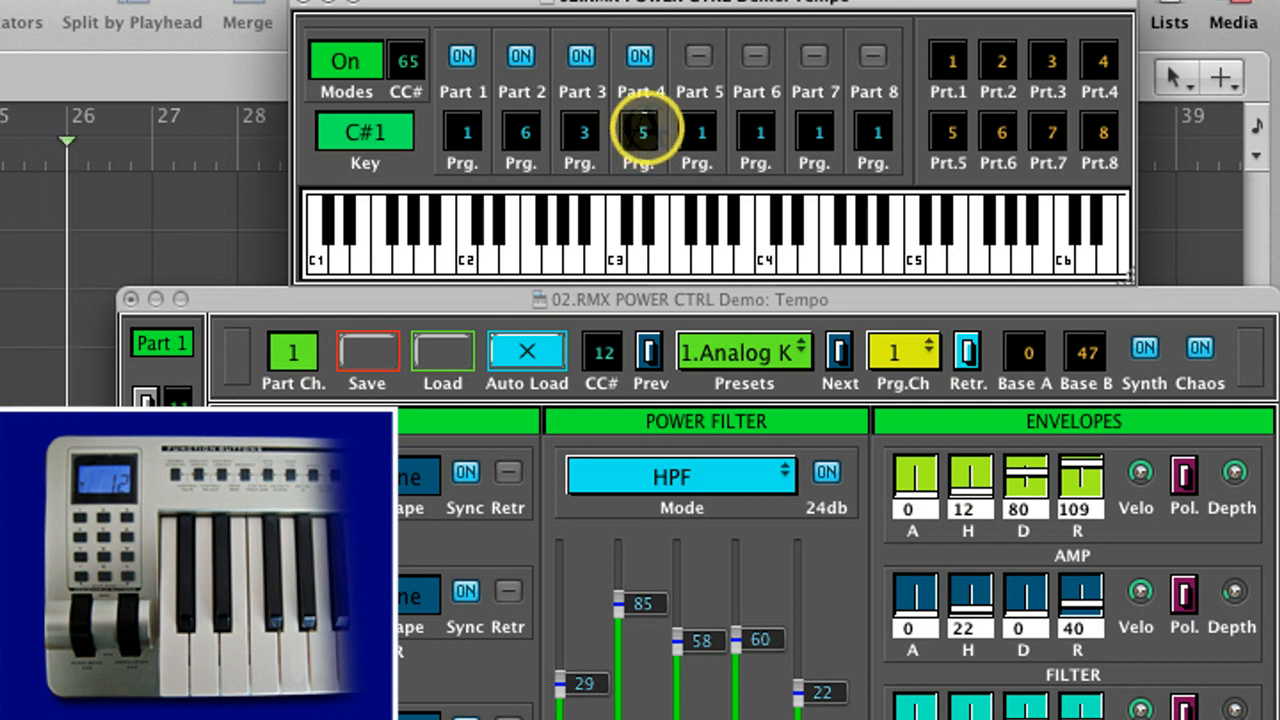
{"action": "left_click", "coordinate": [648, 352]}
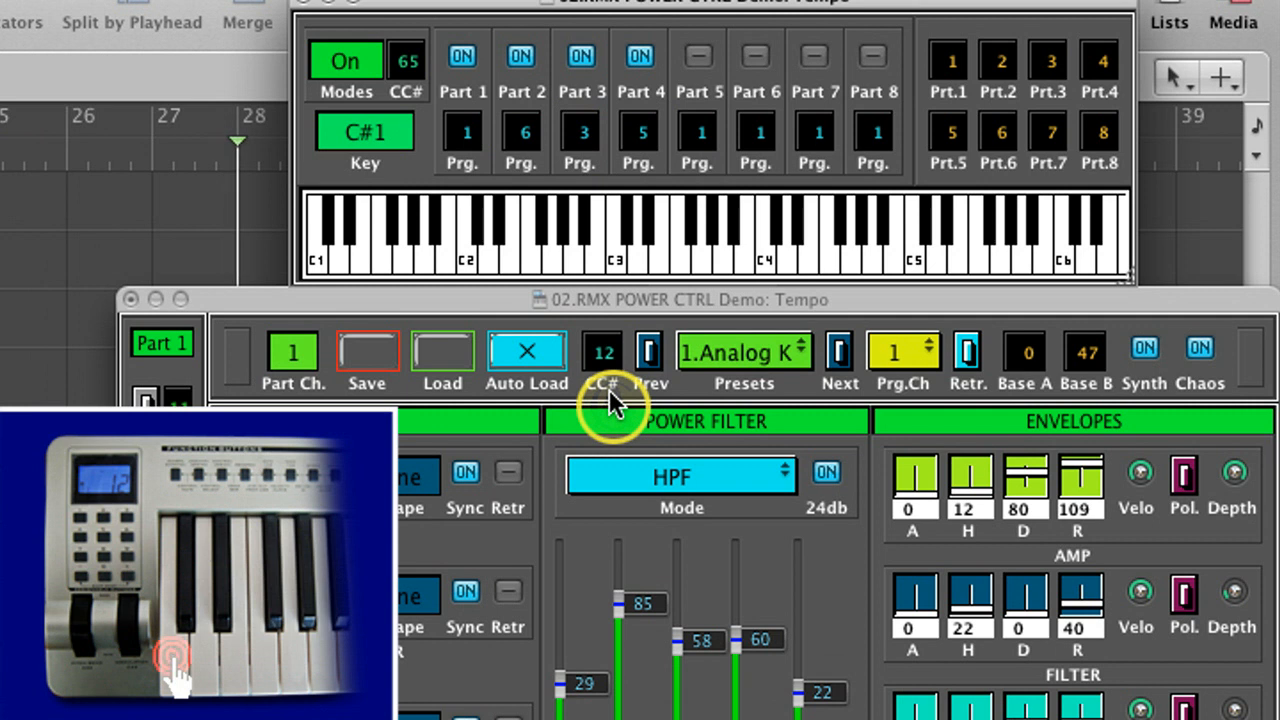
{"action": "left_click", "coordinate": [840, 352]}
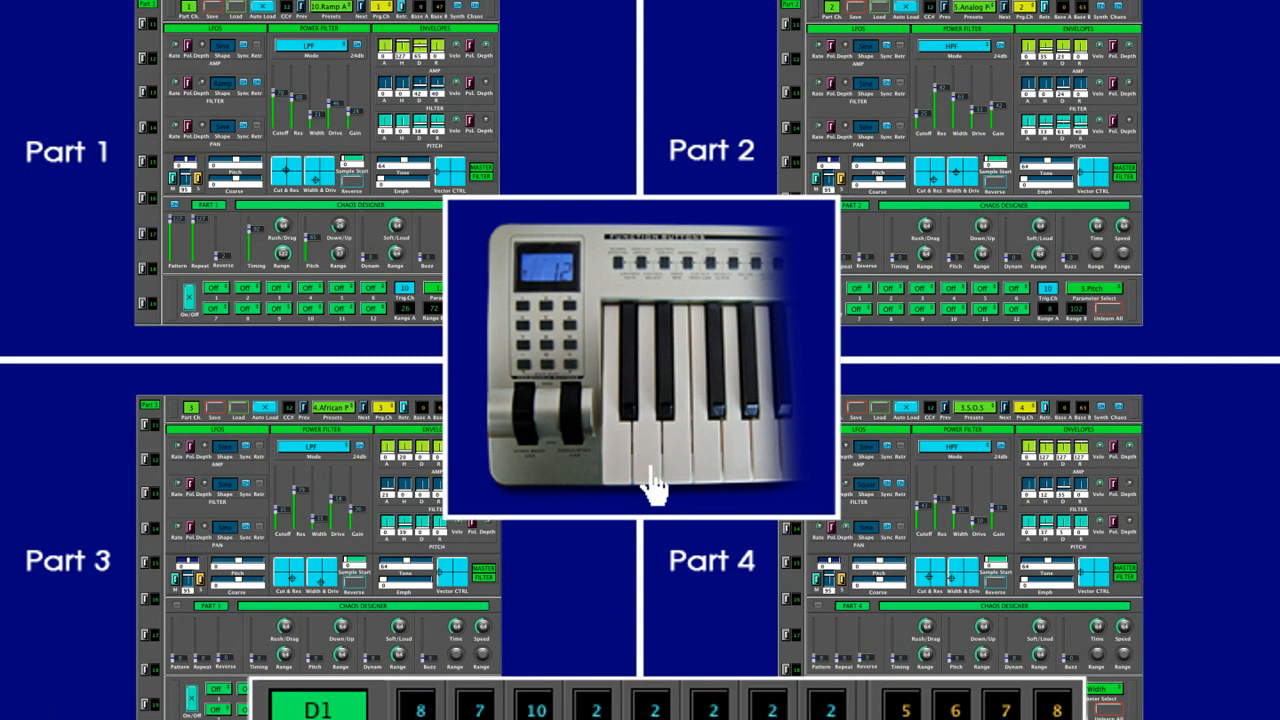
{"action": "left_click", "coordinate": [616, 464]}
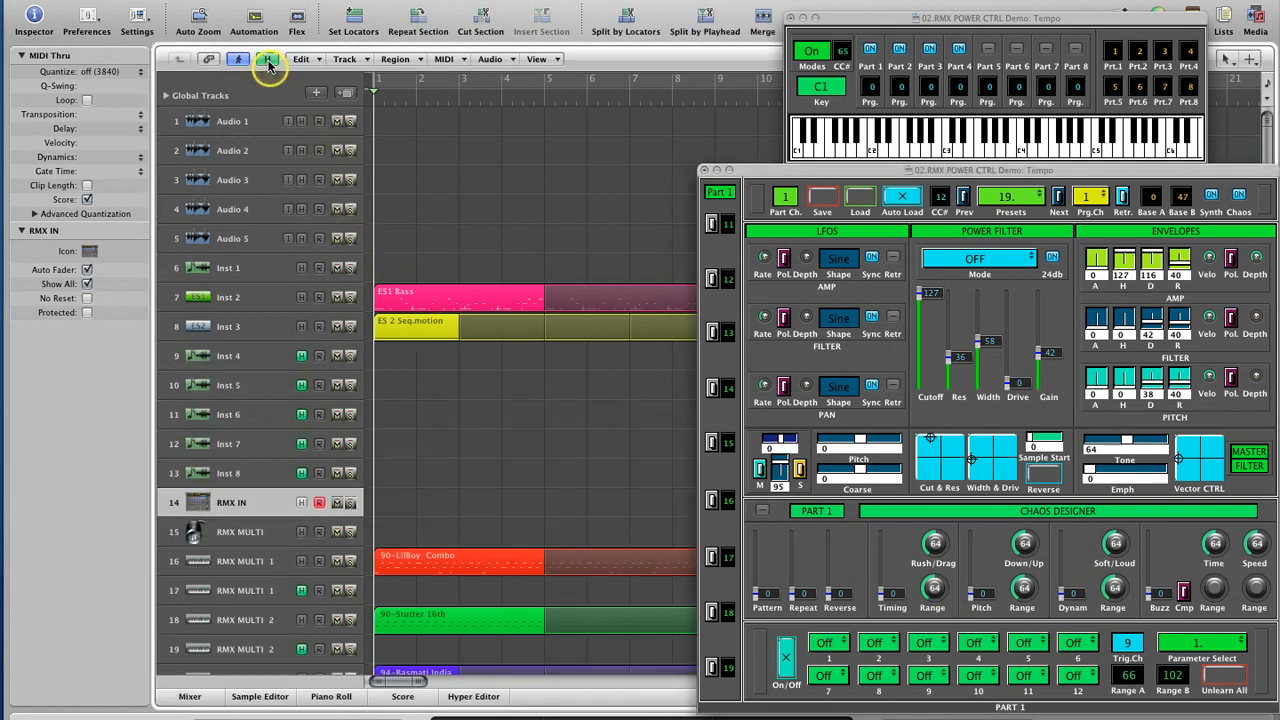
Dismiss the preset list, set Power Filter Mode to LPF and raise the cutoff
{"action": "scroll", "scroll_direction": "down", "scroll_amount": 3}
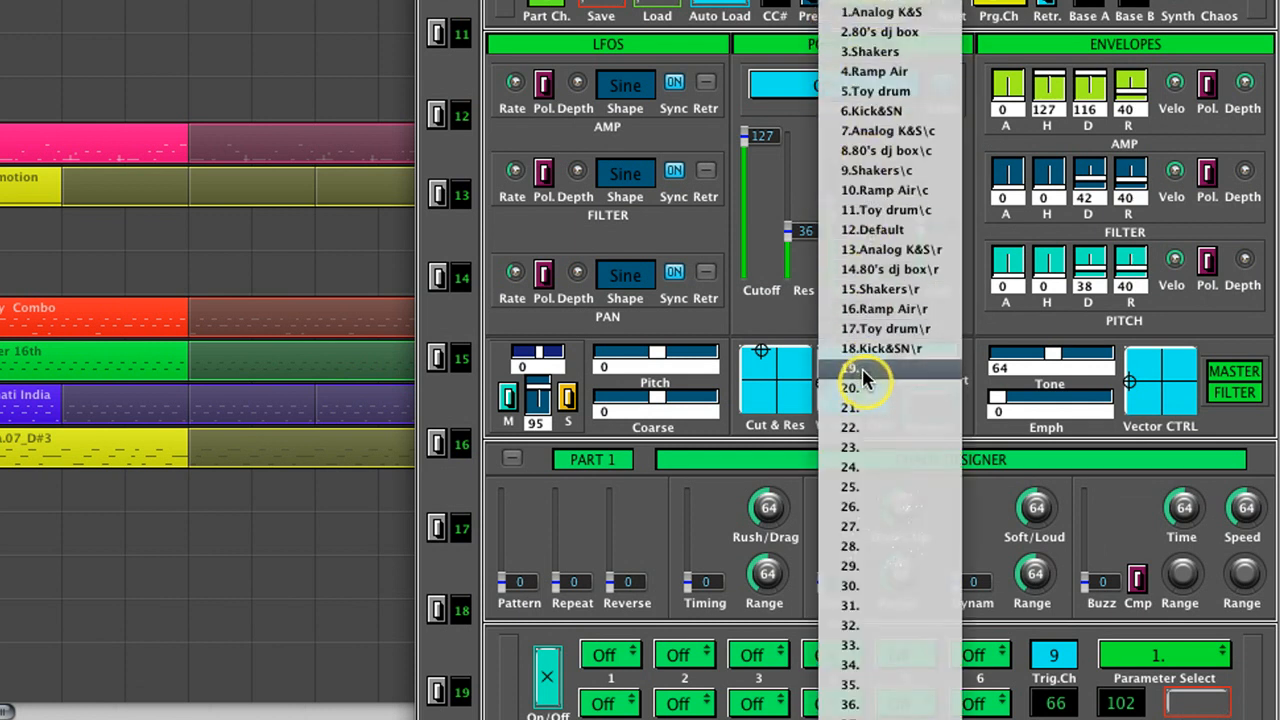
{"action": "left_click", "coordinate": [850, 368]}
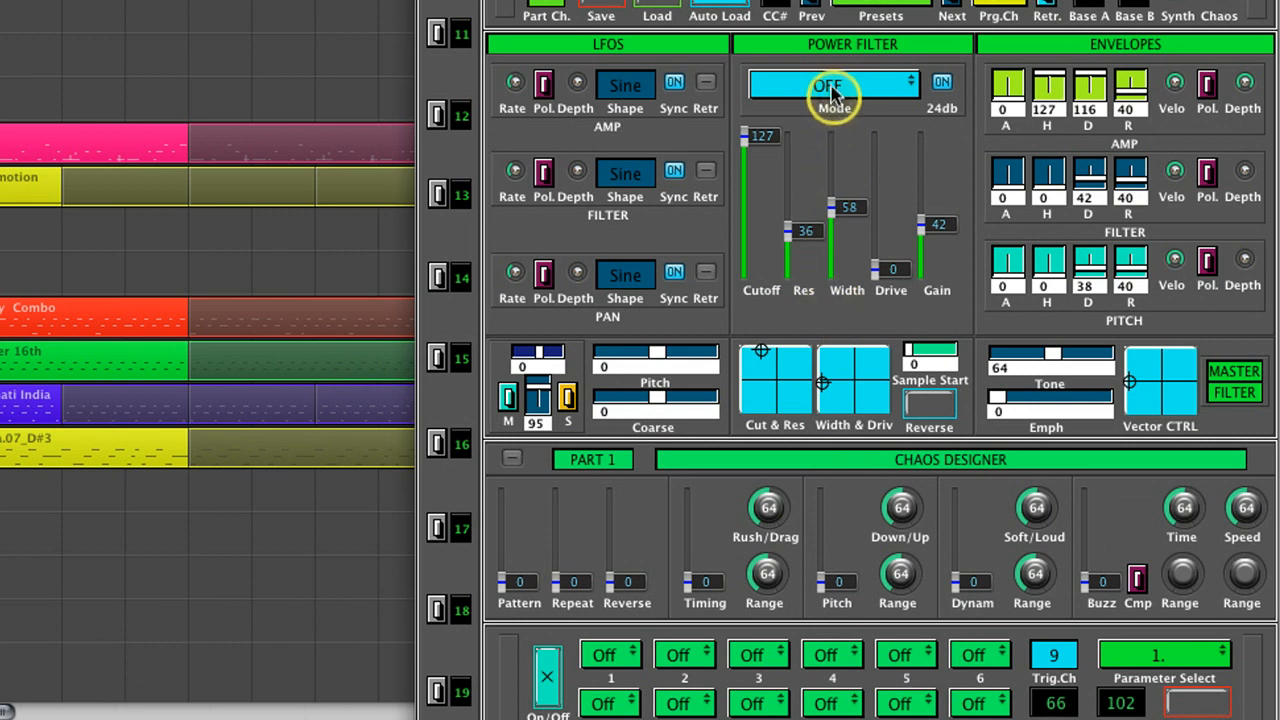
{"action": "left_click", "coordinate": [834, 84]}
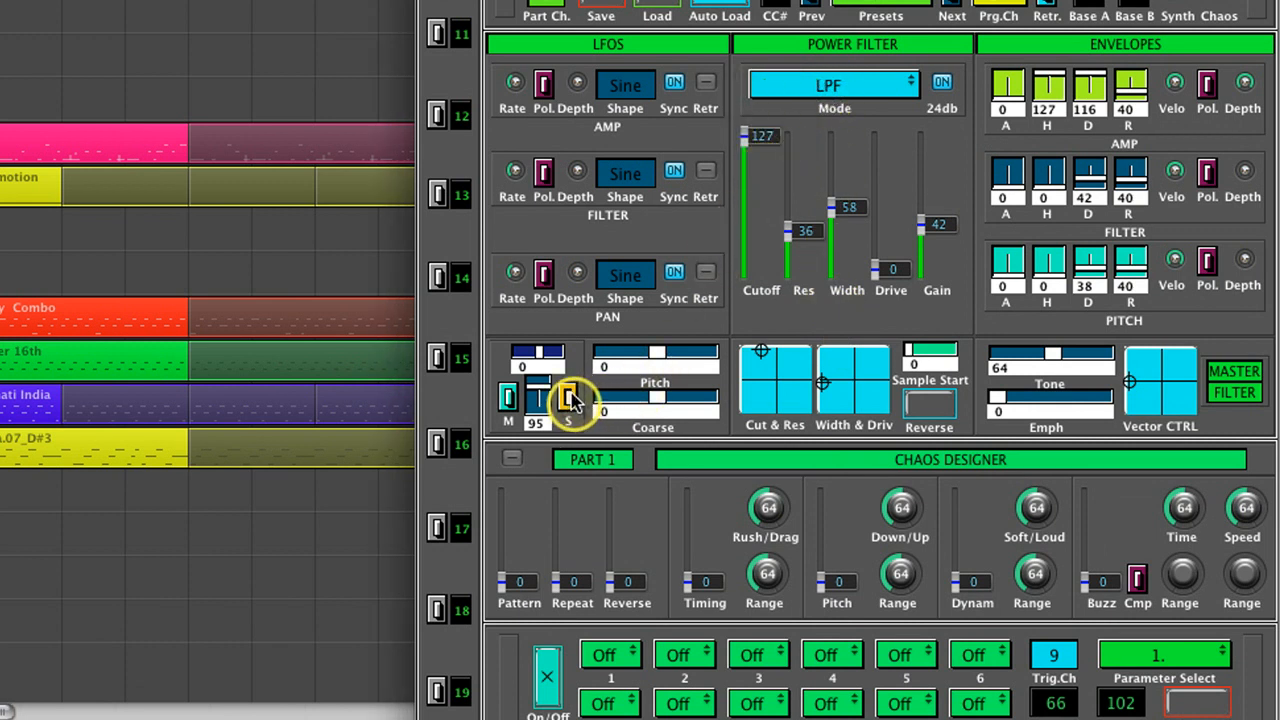
{"action": "mouse_move", "coordinate": [756, 370]}
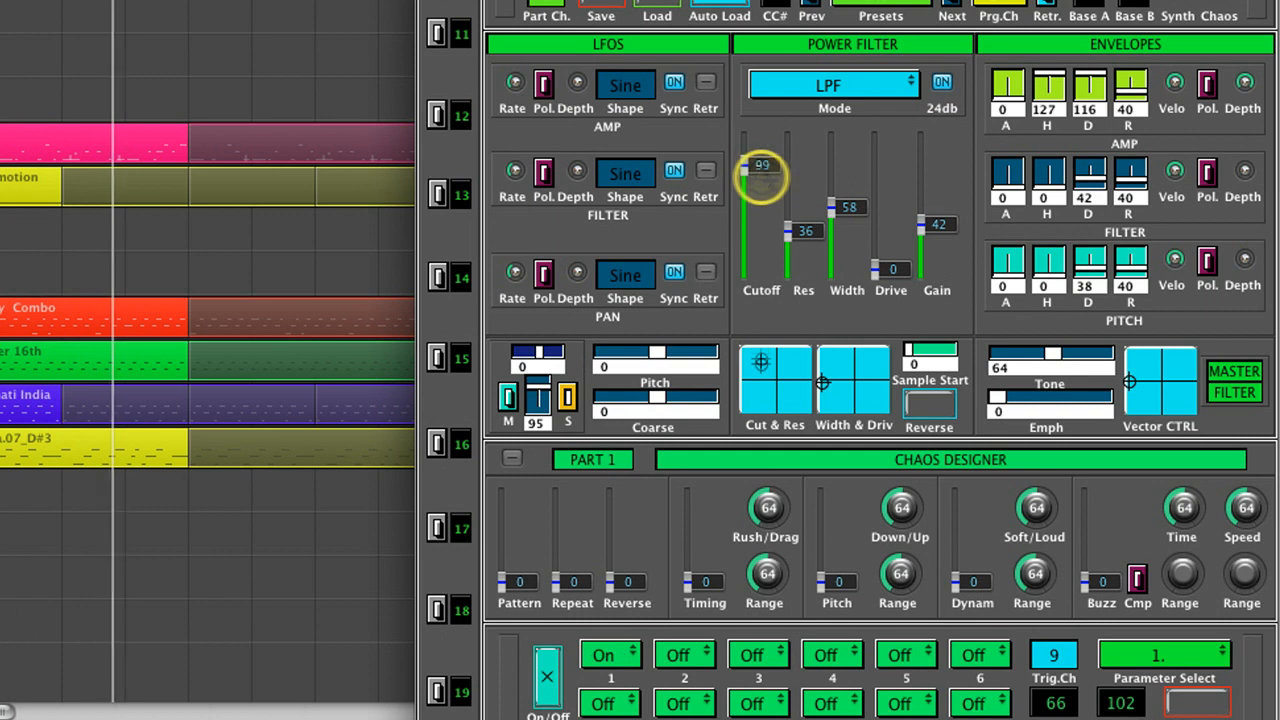
{"action": "left_click_drag", "start_coordinate": [760, 168], "coordinate": [748, 190]}
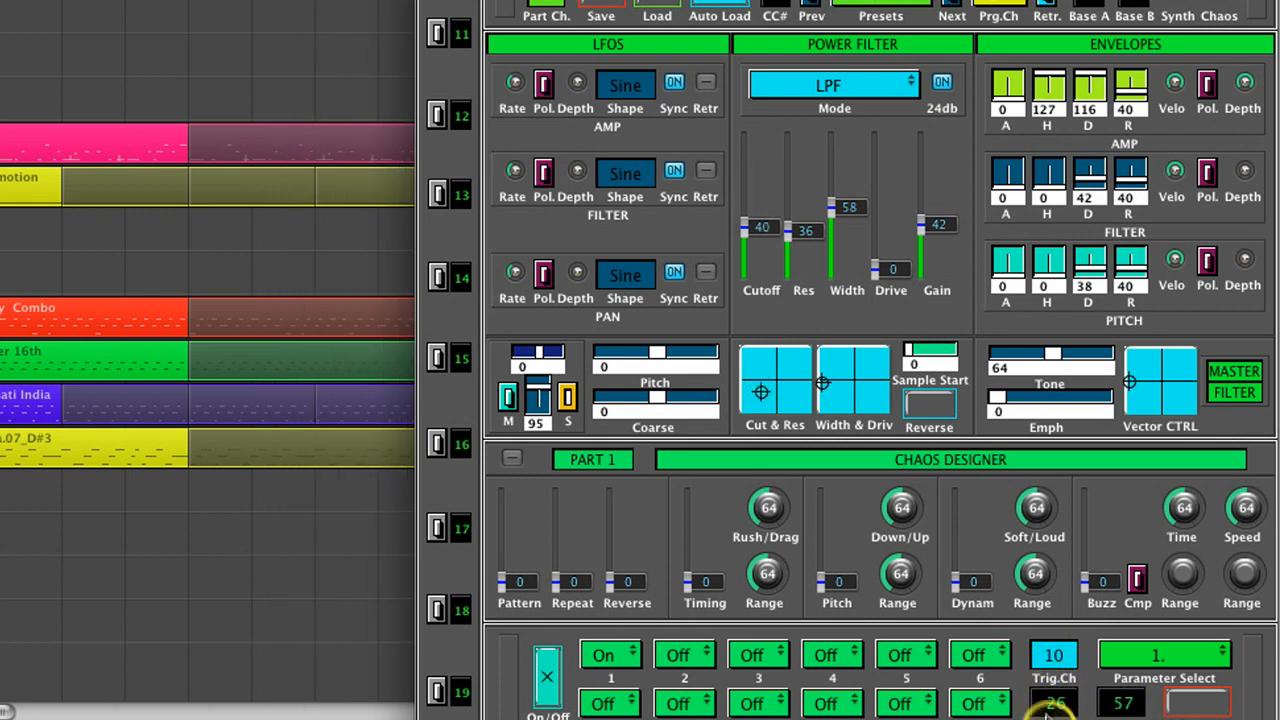
Enable chaos slot 1 and adjust its trigger channel and randomization range values
{"action": "left_click_drag", "start_coordinate": [760, 228], "coordinate": [760, 240]}
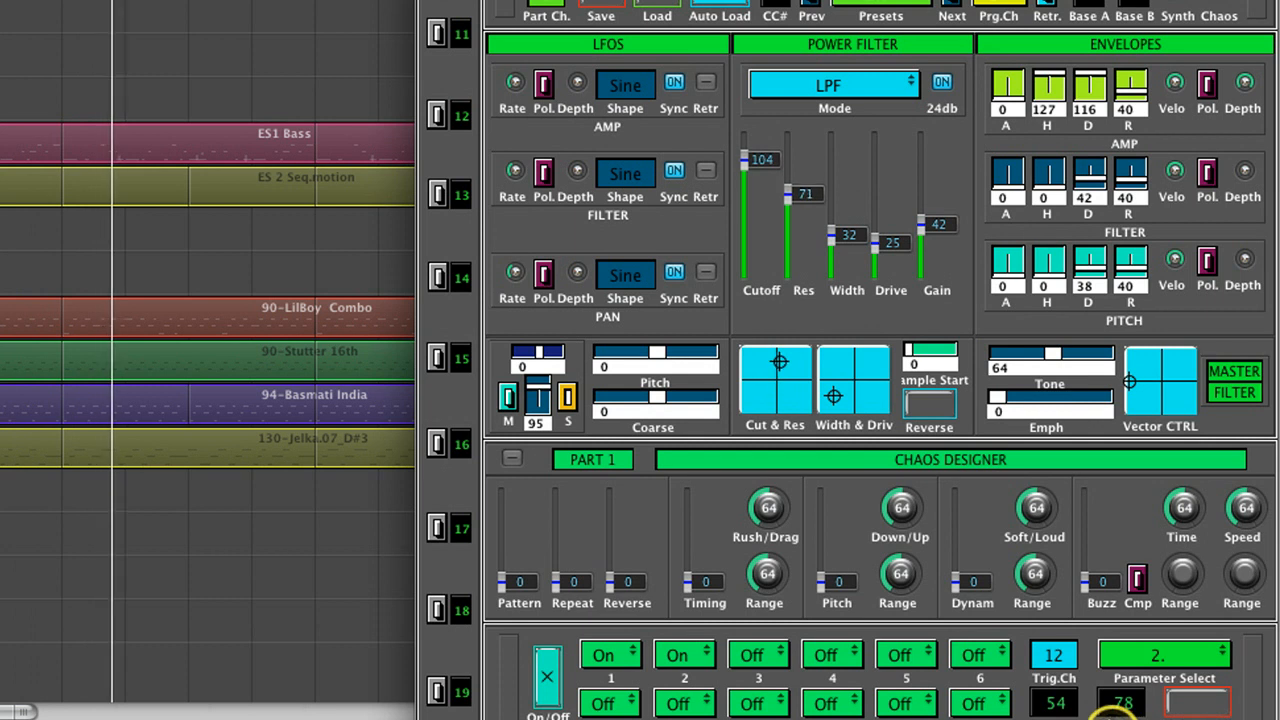
{"action": "left_click_drag", "start_coordinate": [762, 160], "coordinate": [762, 200]}
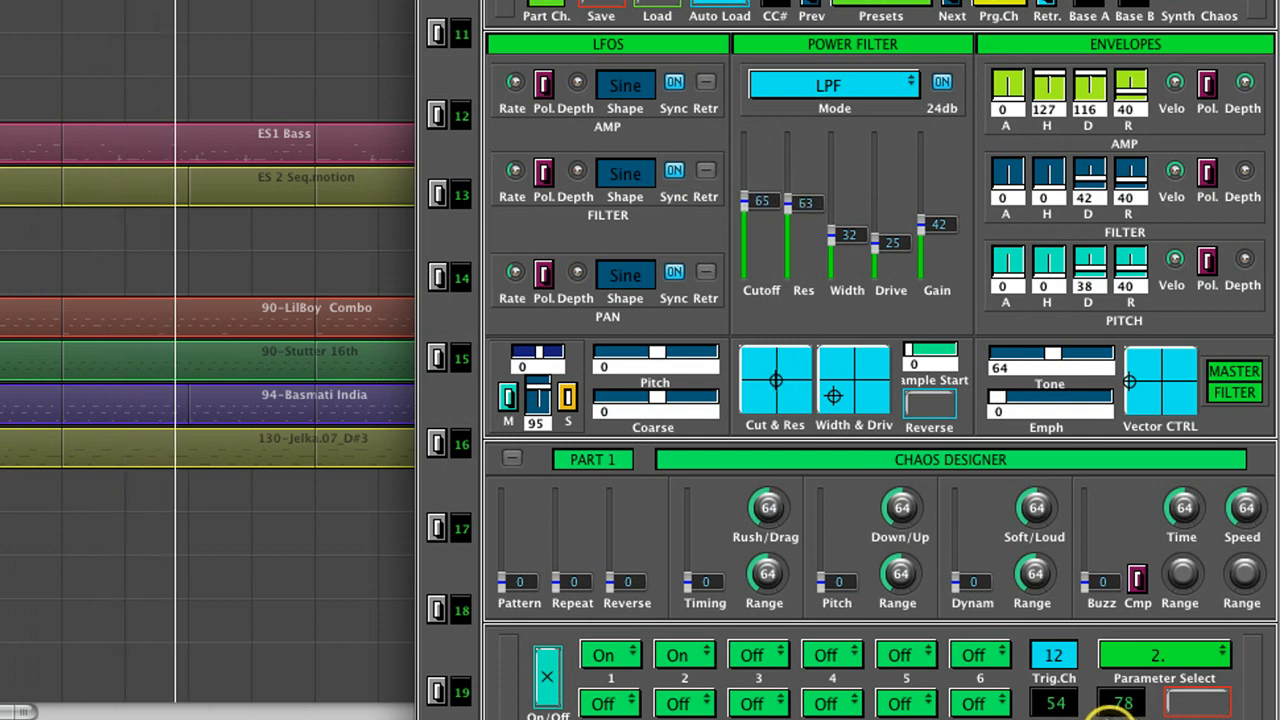
{"action": "left_click", "coordinate": [1160, 656]}
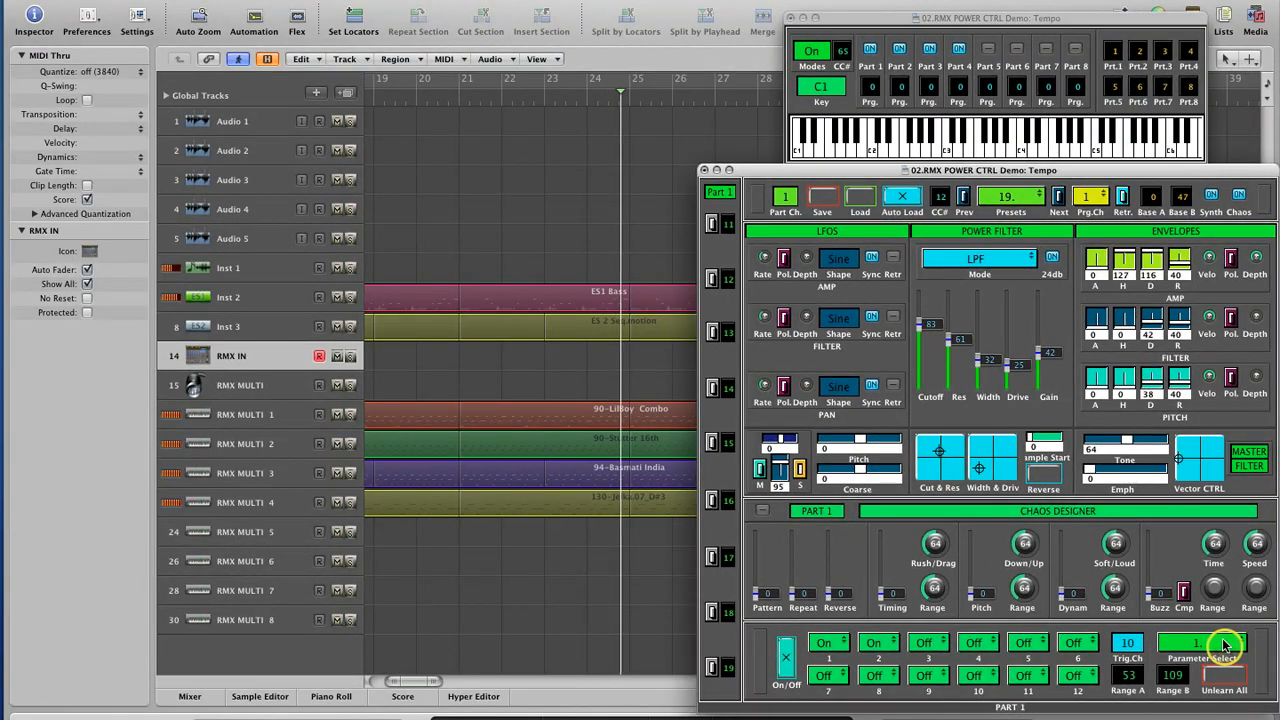
Aim the chaos designer at 1. Cutoff and step back to the default preset with the filter off
{"action": "left_click", "coordinate": [1200, 658]}
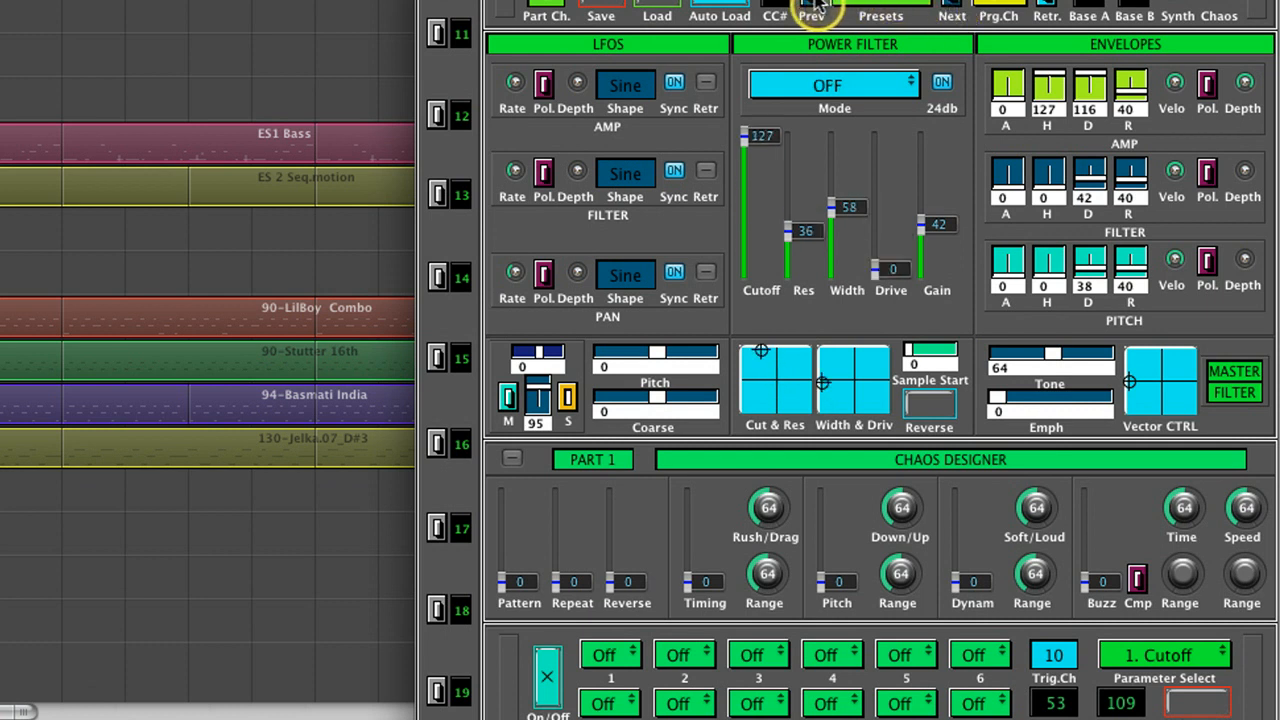
{"action": "left_click", "coordinate": [834, 84]}
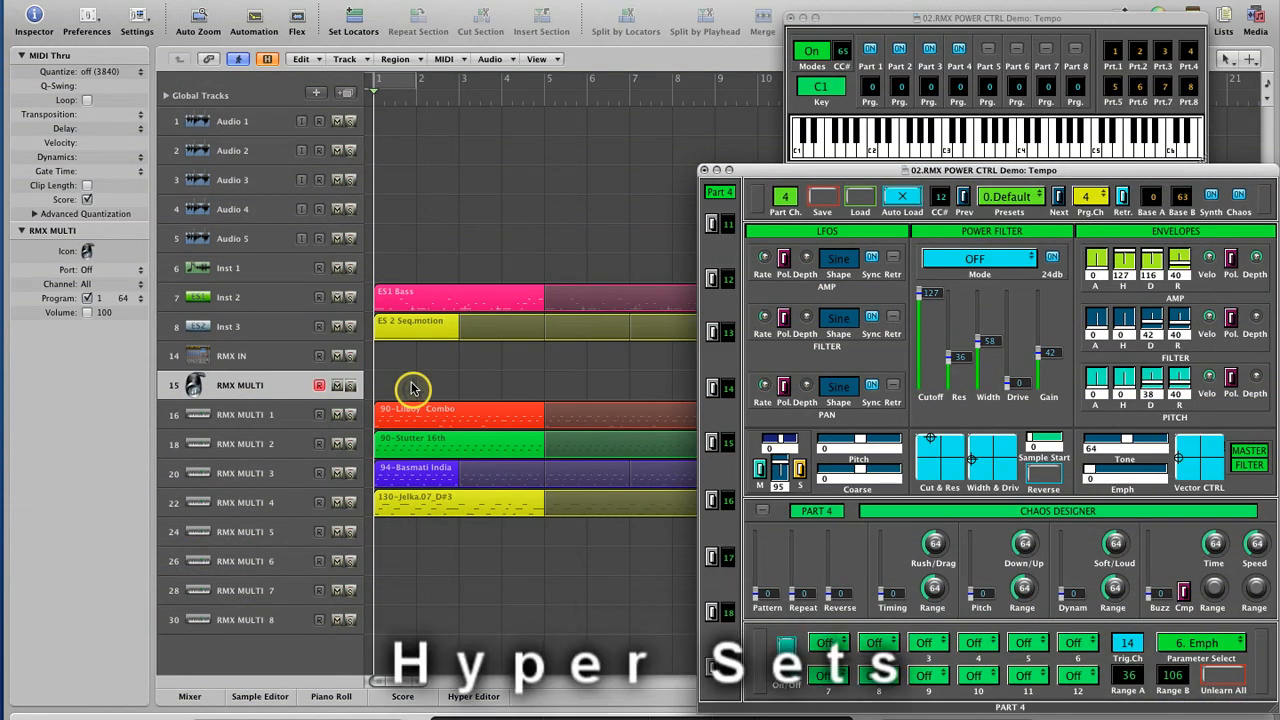
Create a region on the RMX MULTI track and view it in the Hyper Editor with the EDITOR PART 1 hyper set
{"action": "right_click", "coordinate": [412, 388]}
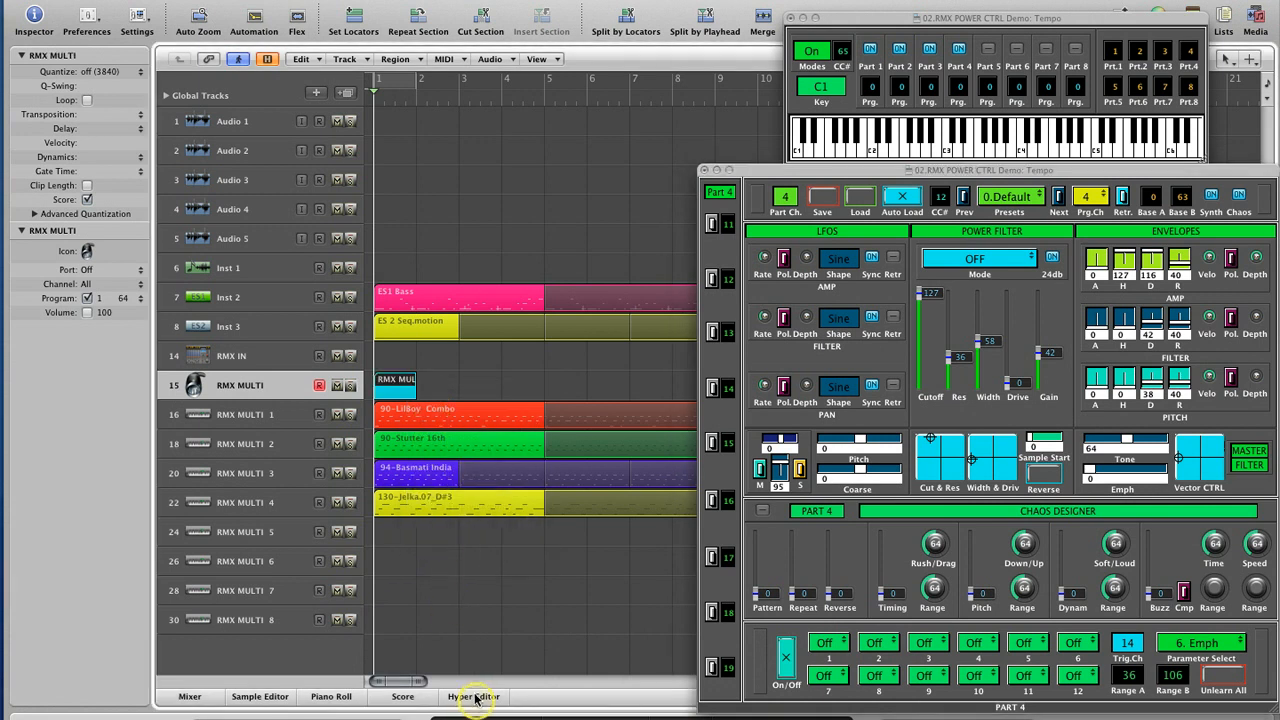
{"action": "left_click", "coordinate": [472, 696]}
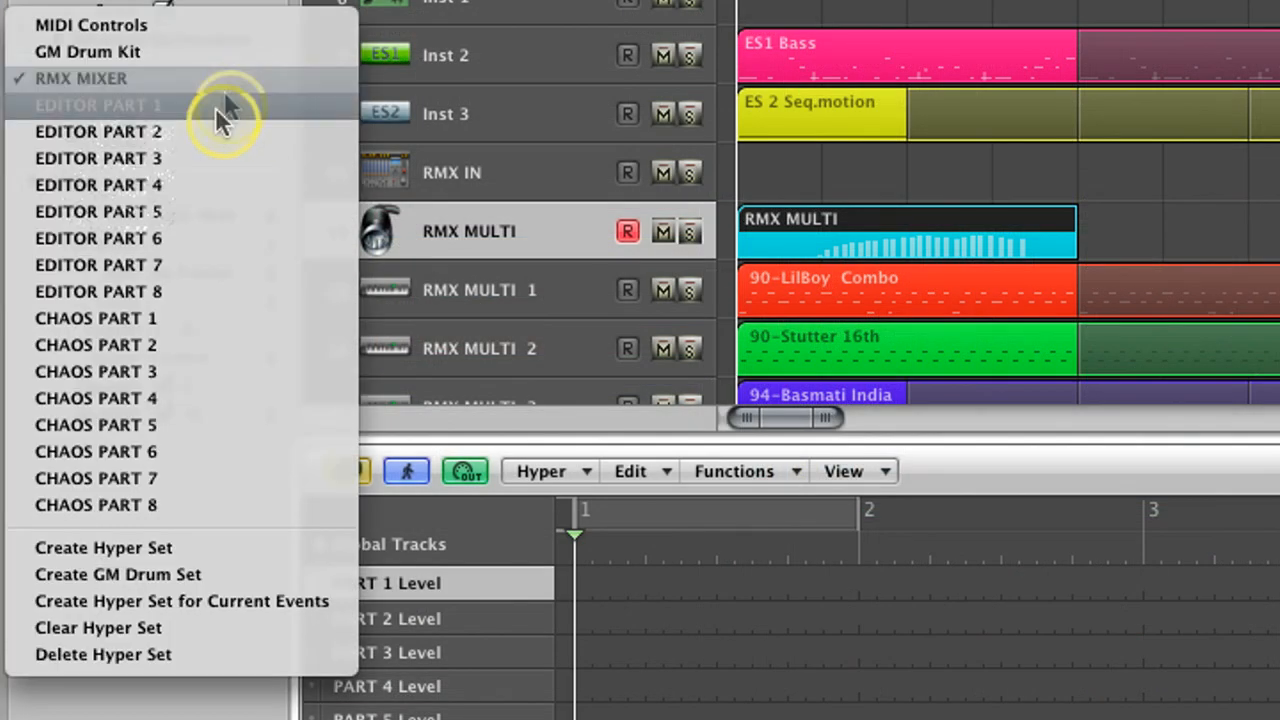
{"action": "left_click", "coordinate": [98, 104]}
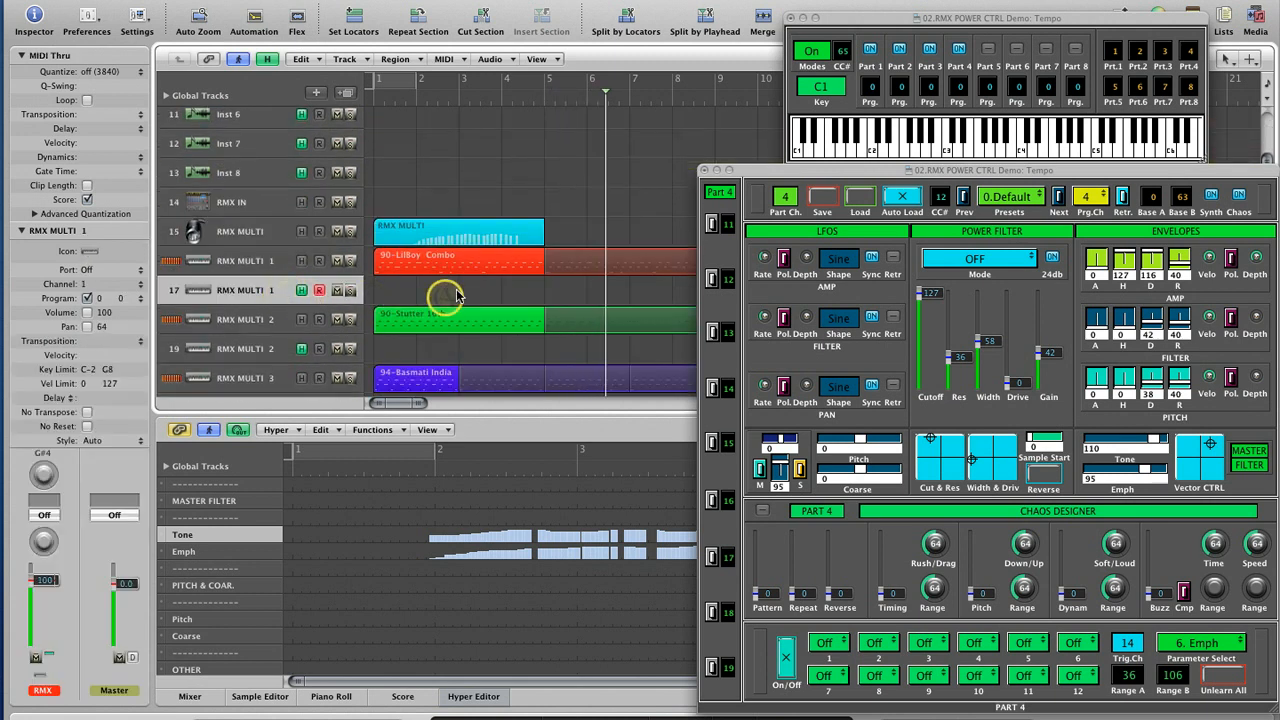
{"action": "scroll", "scroll_direction": "down", "scroll_amount": 3}
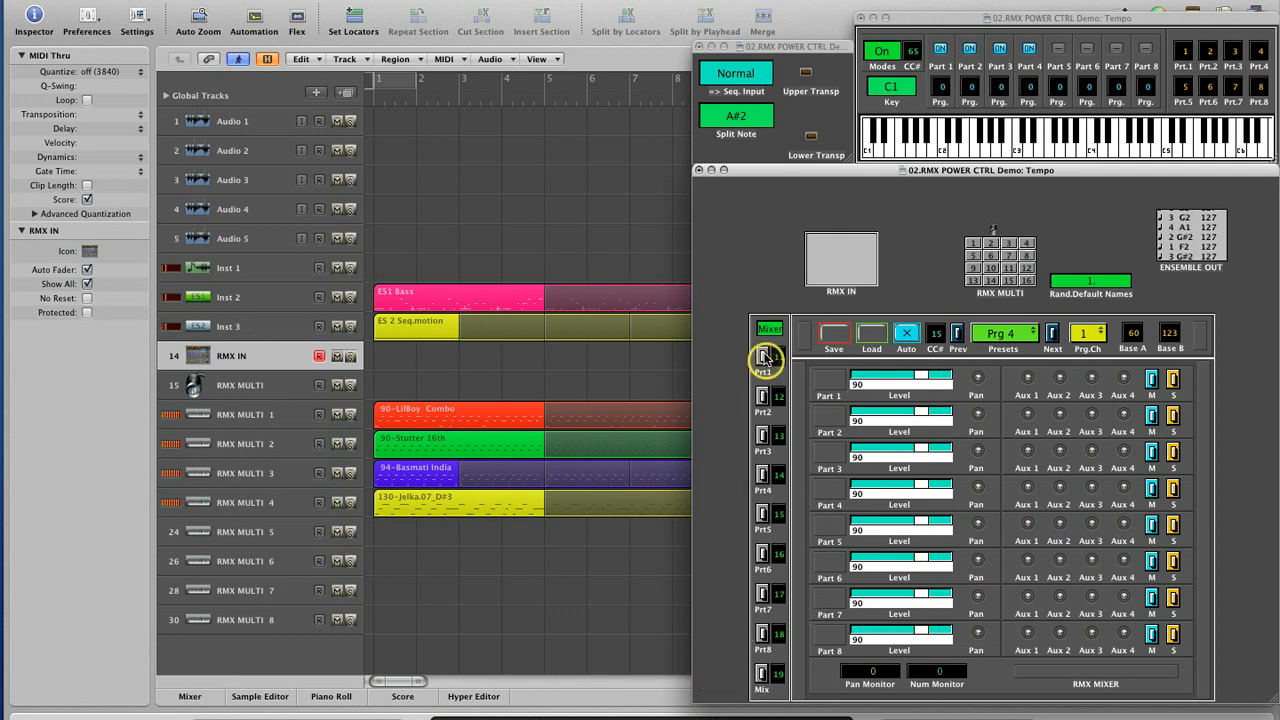
Select the Part 1 screenset button to show Part 1's sound-editing parameters
{"action": "left_click", "coordinate": [764, 358]}
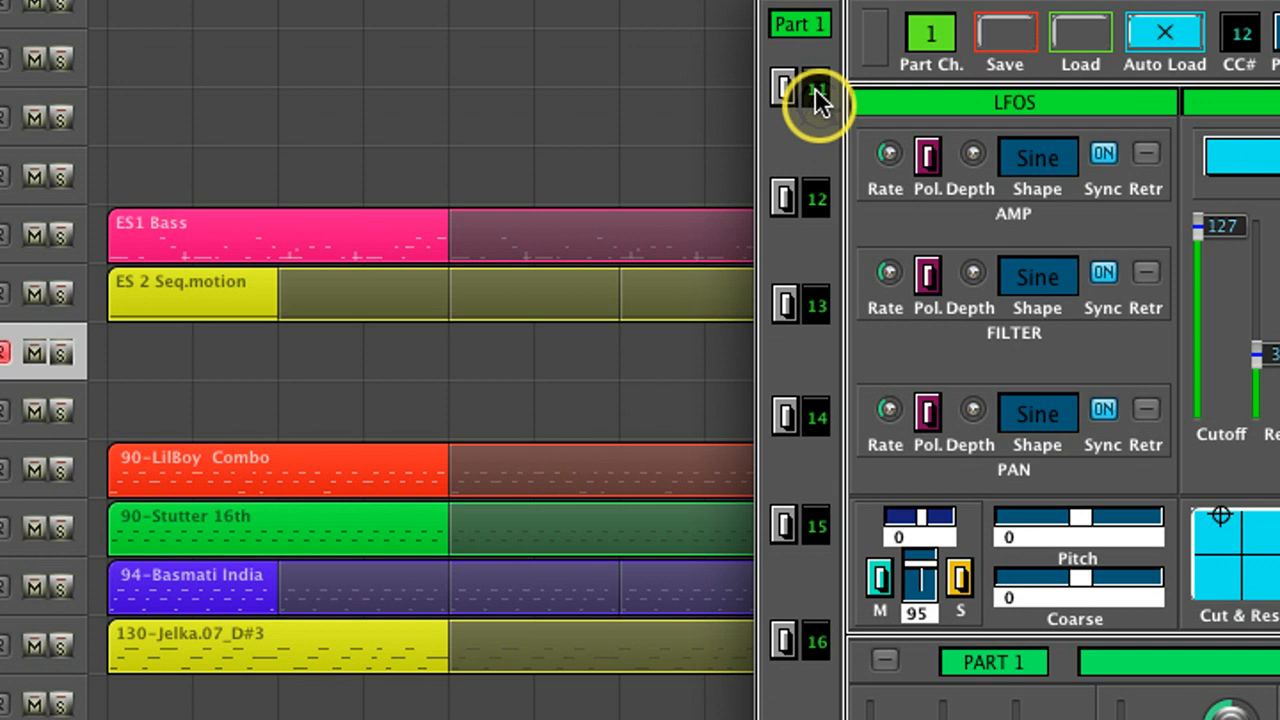